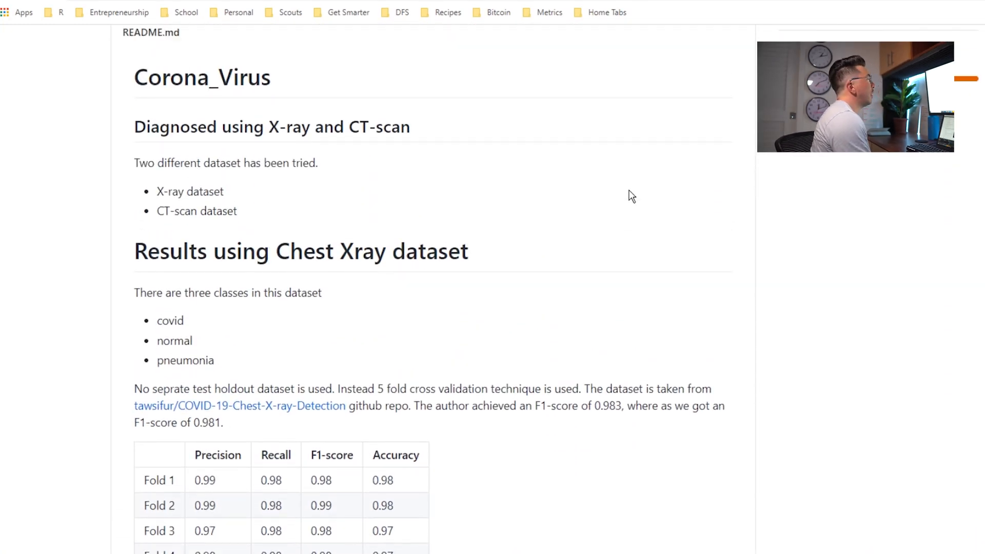
Scroll through the Corona_Virus README results tables to the tawsifur COVID-19 X-ray dataset link
scroll(down, 3)
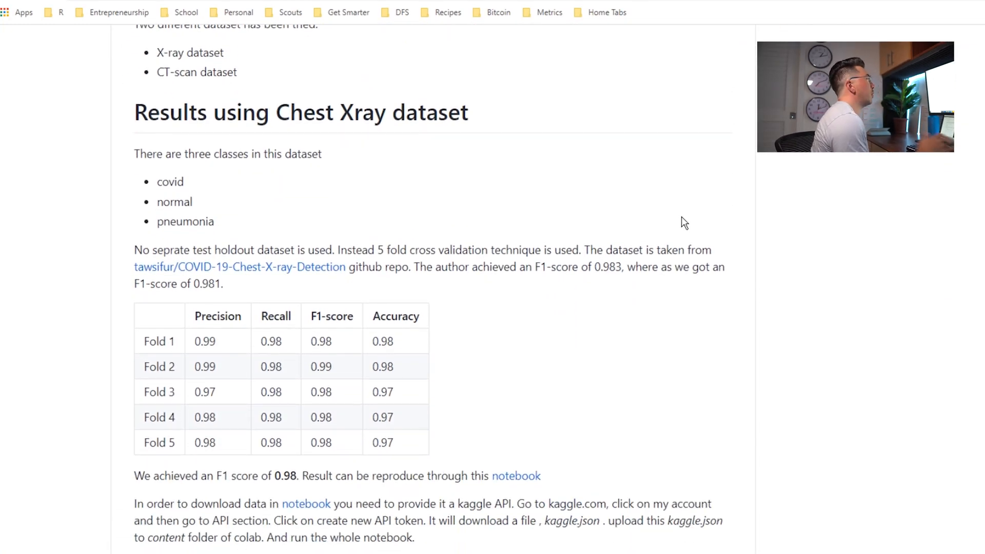
scroll(down, 3)
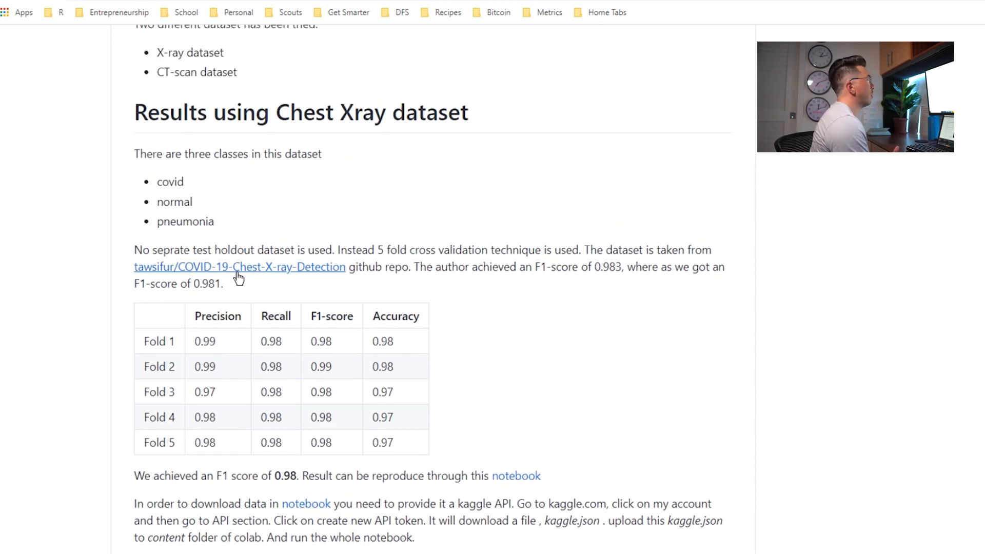
scroll(down, 3)
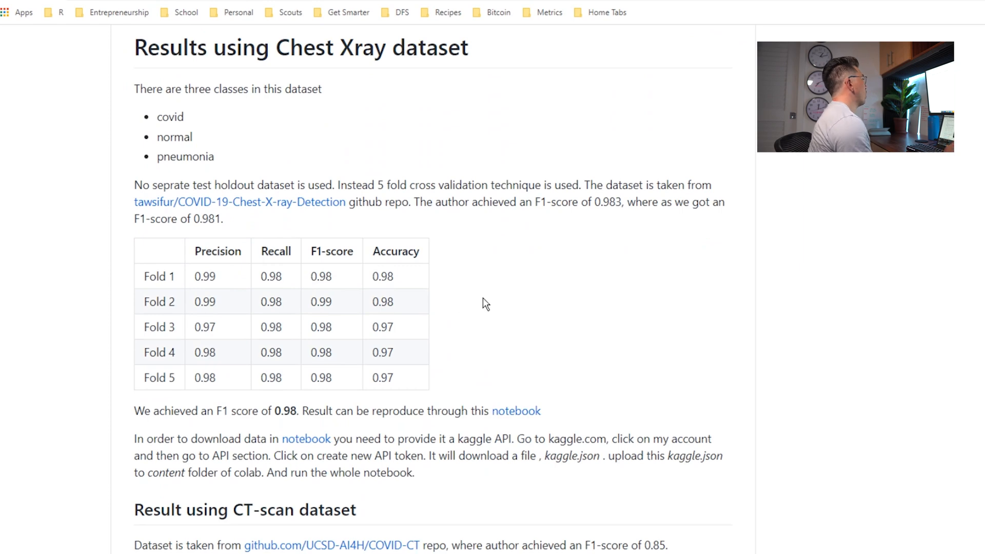
scroll(down, 3)
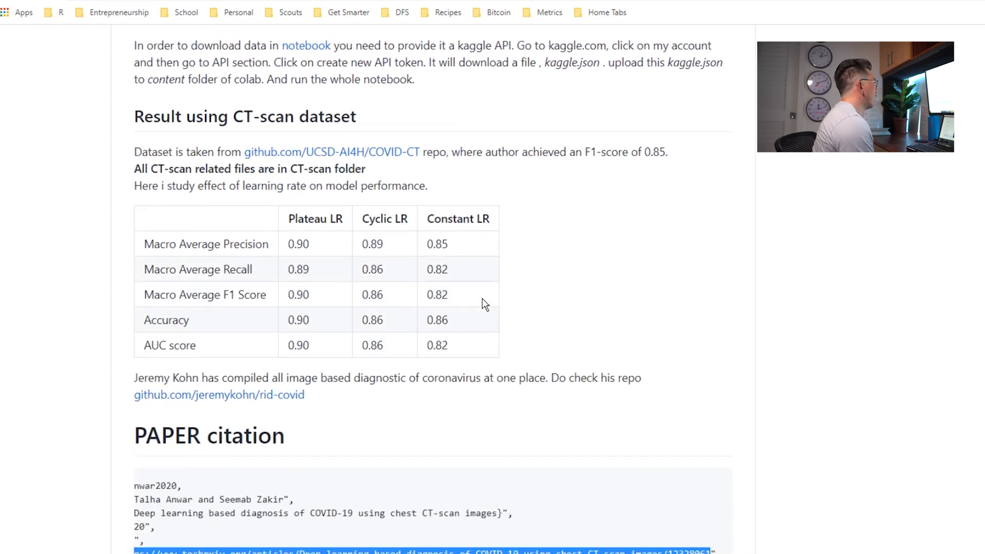
scroll(up, 3)
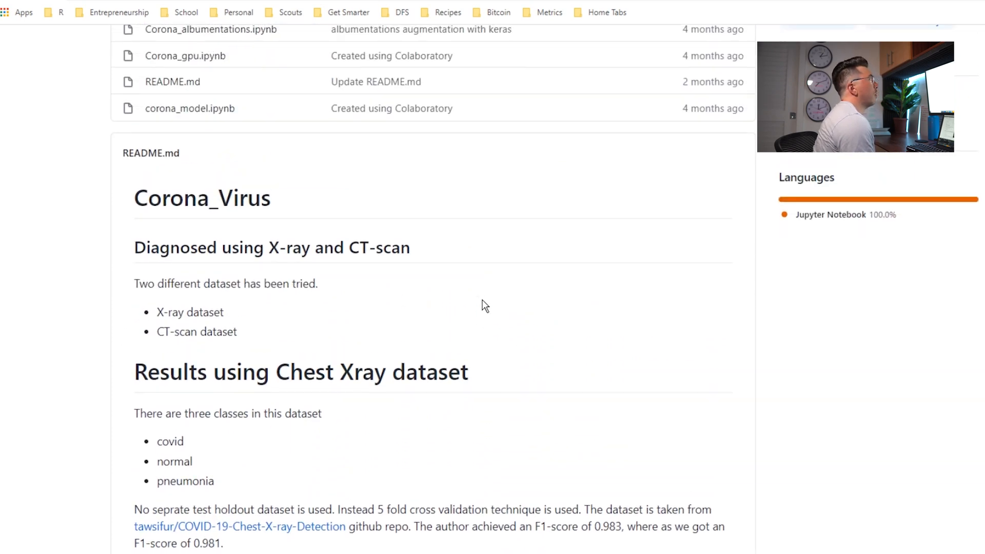
scroll(down, 3)
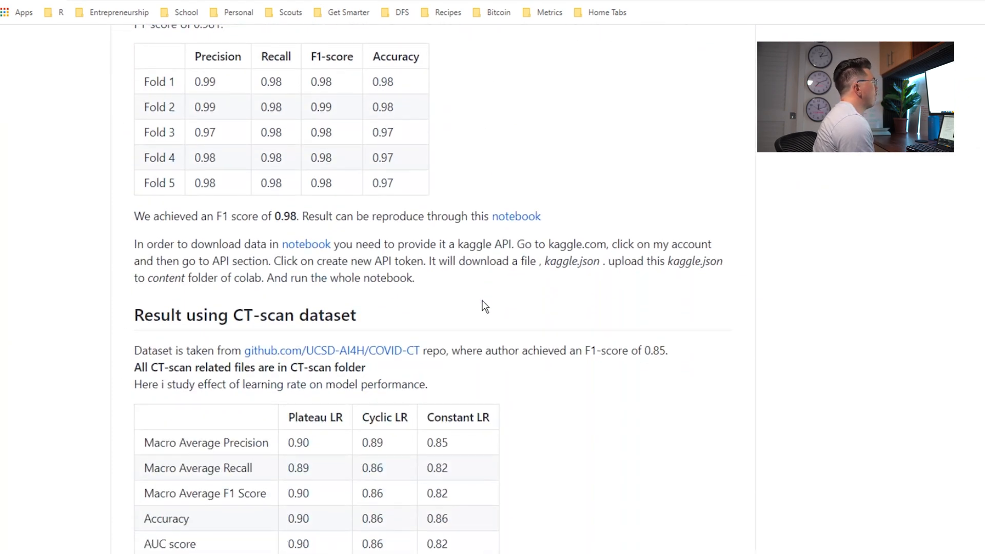
scroll(down, 3)
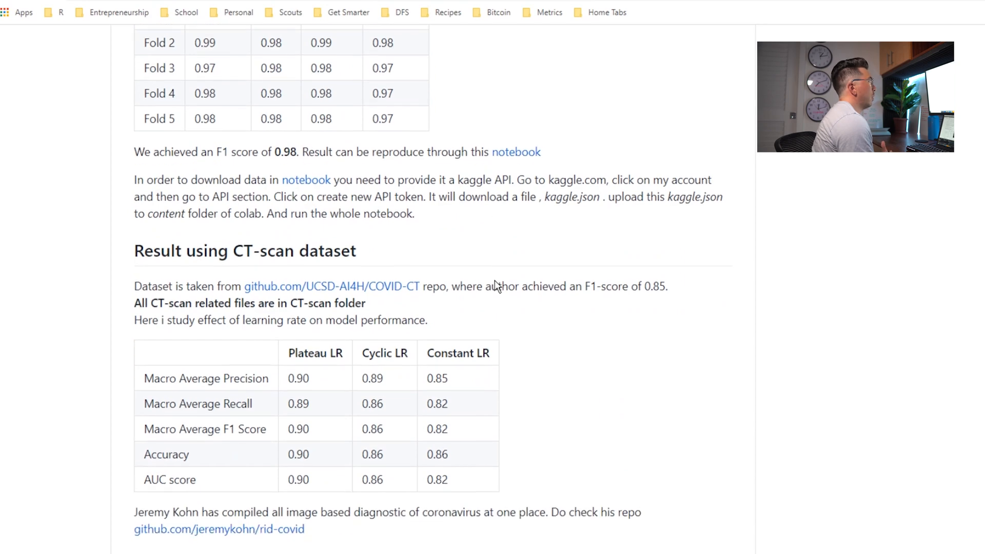
scroll(down, 3)
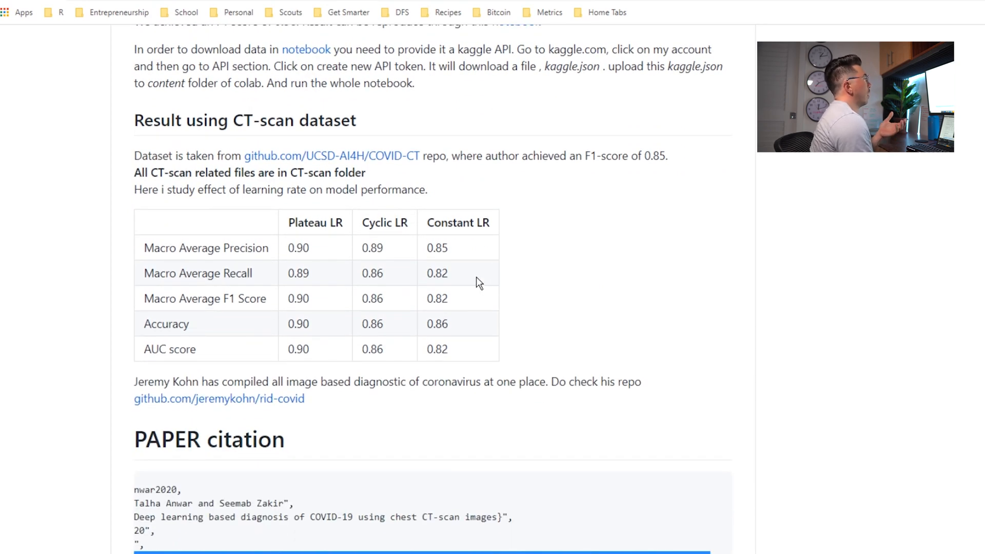
scroll(down, 3)
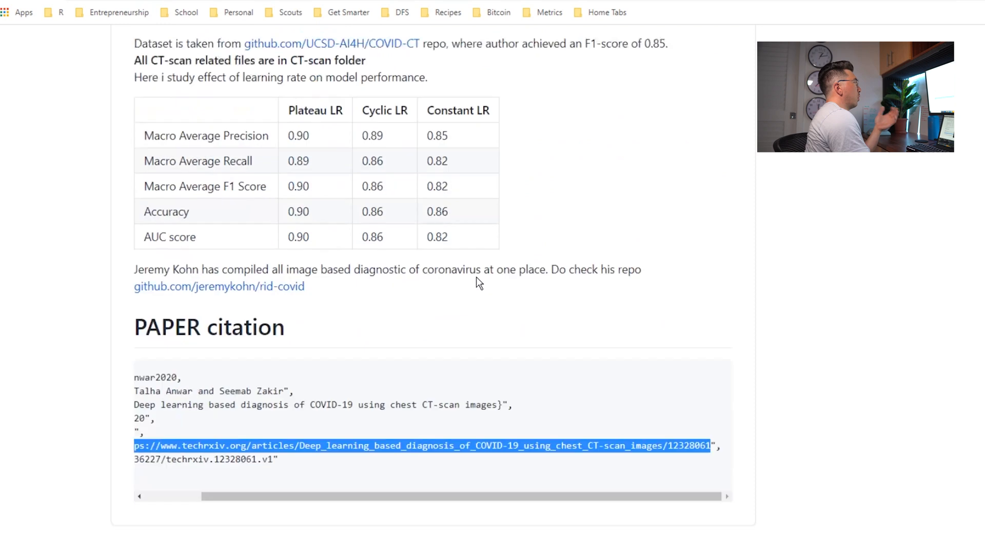
scroll(down, 3)
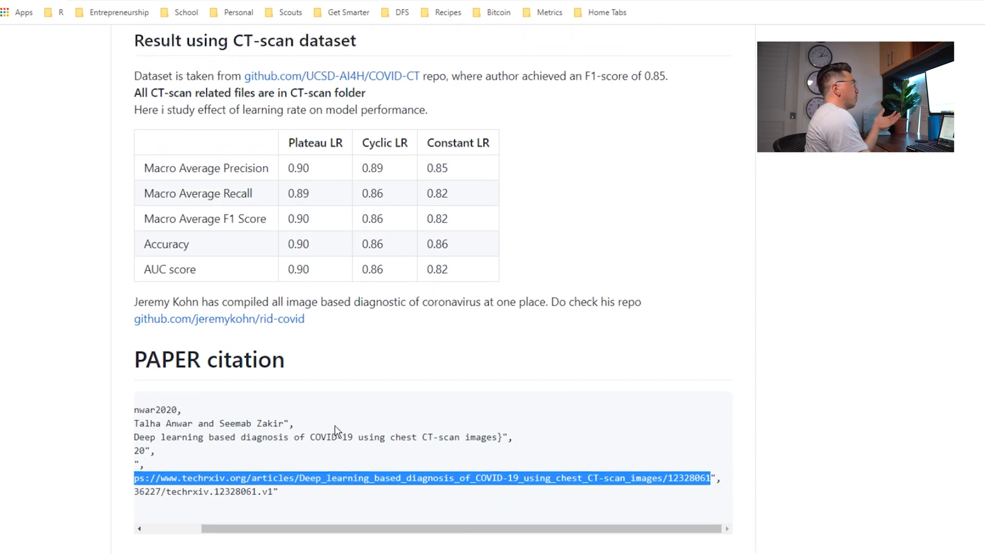
scroll(up, 3)
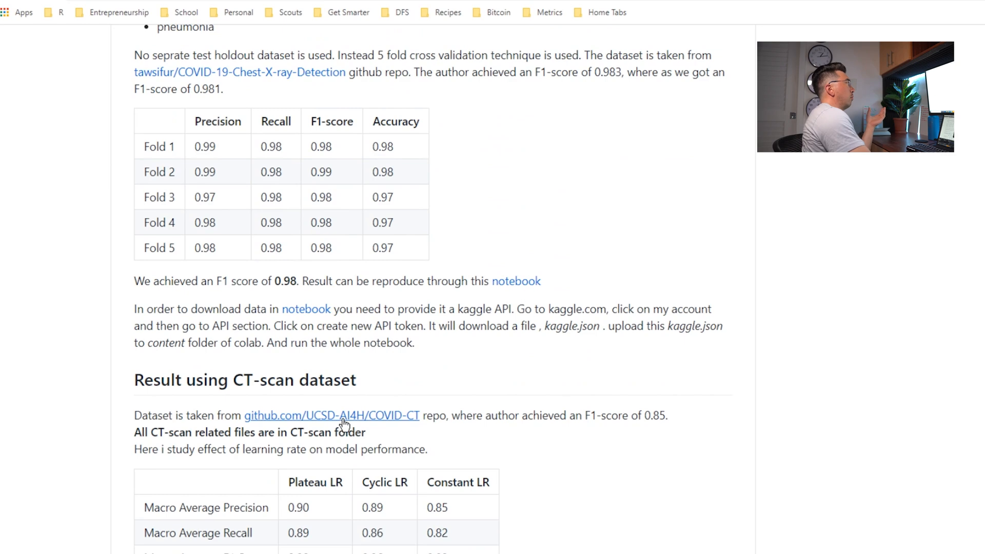
scroll(up, 3)
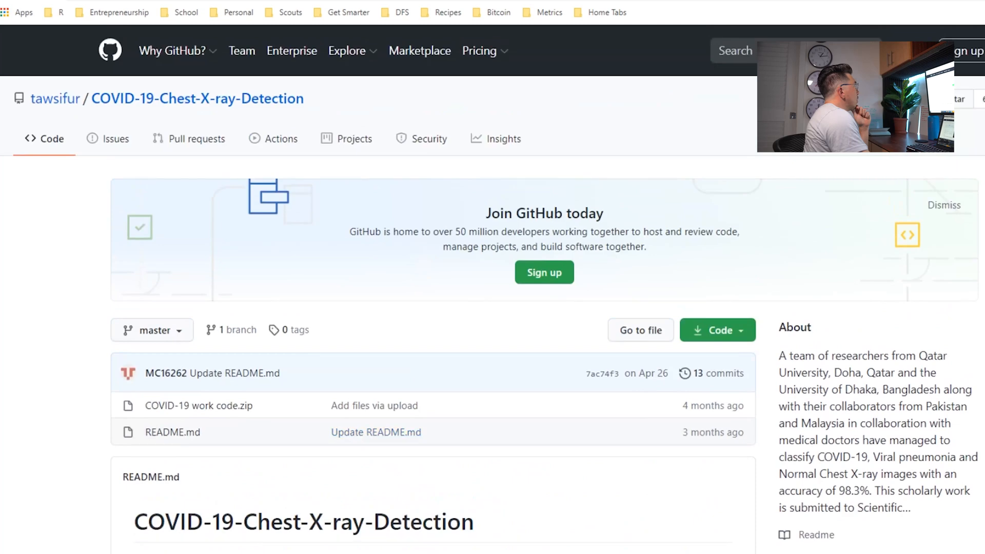
Scroll the COVID X-ray notebook through Kaggle download, data preparation and augmentation to the KFold cell
scroll(down, 3)
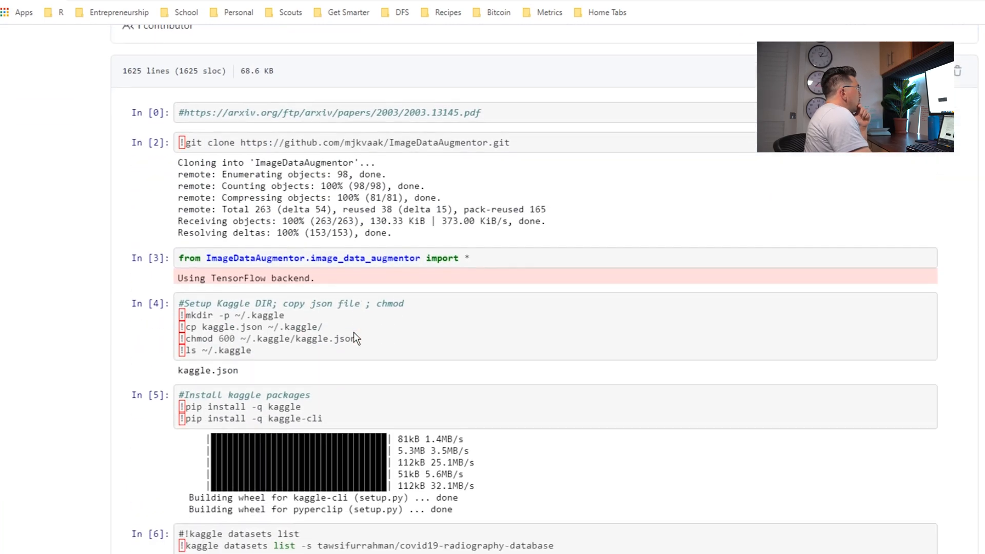
scroll(down, 3)
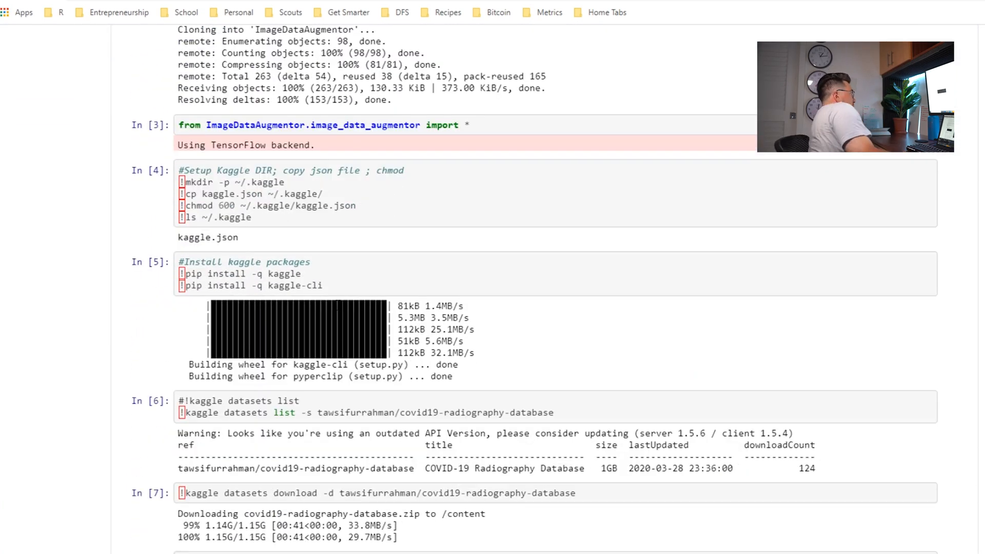
scroll(down, 3)
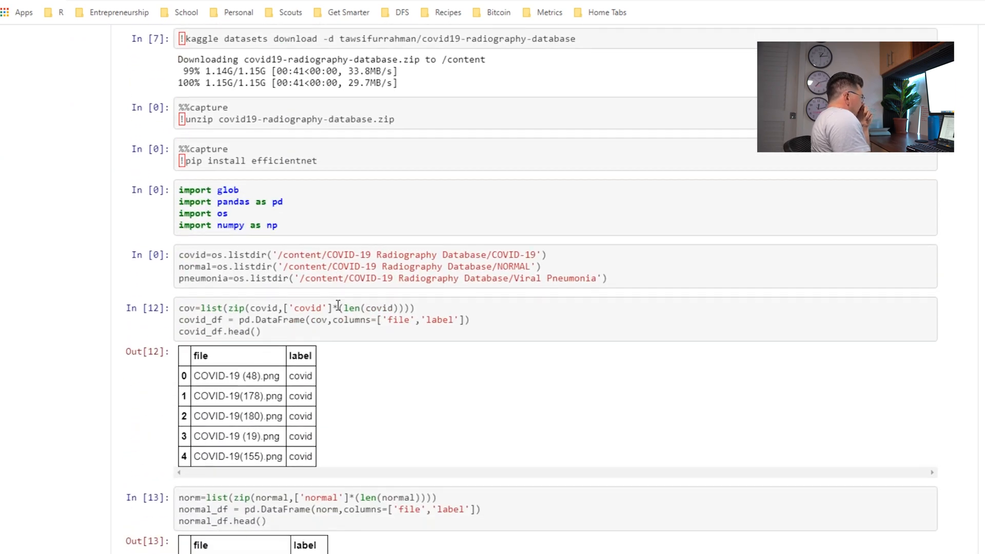
scroll(down, 3)
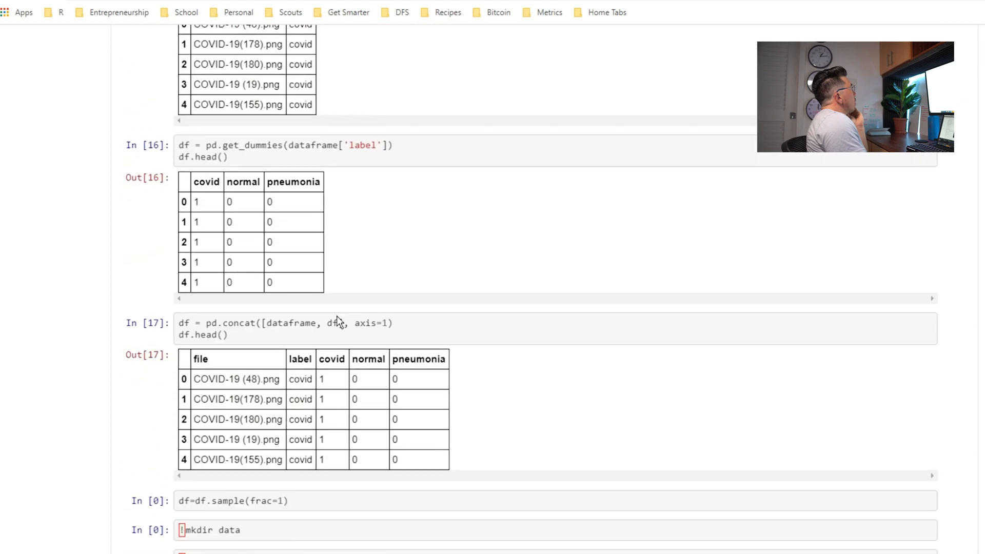
scroll(down, 3)
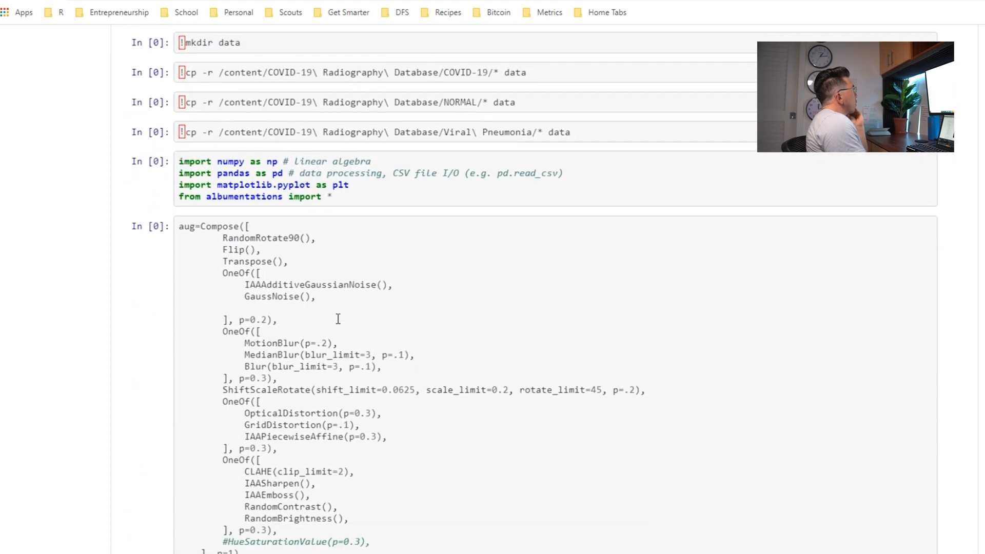
scroll(up, 3)
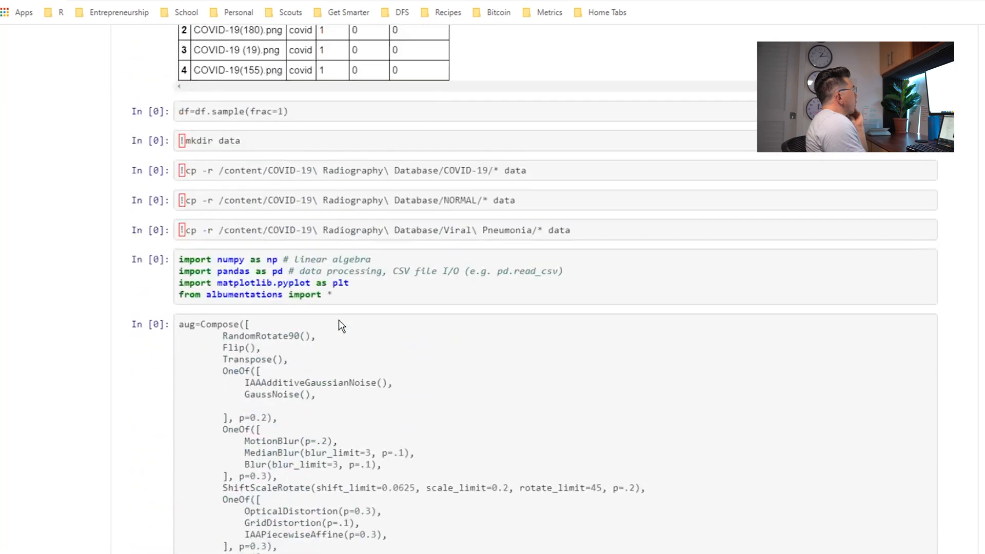
scroll(down, 3)
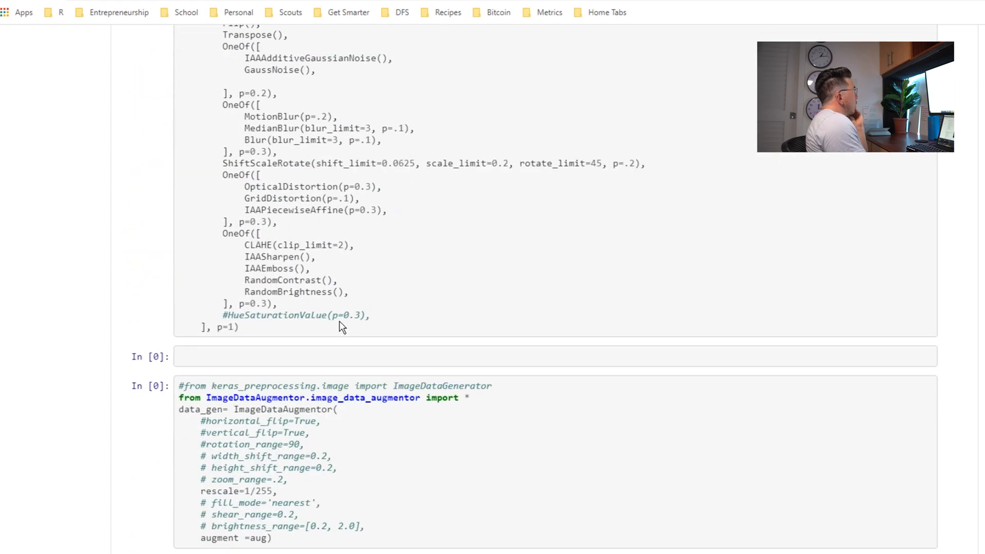
scroll(down, 3)
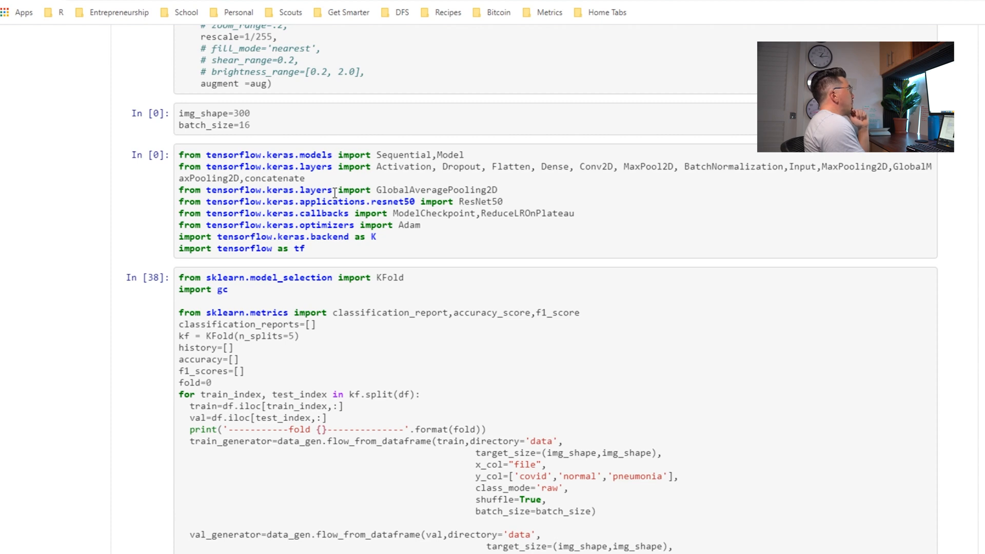
Scroll through the KFold loop: EfficientNetB4 model, compile, fit, evaluation and fold 0 training output
scroll(down, 3)
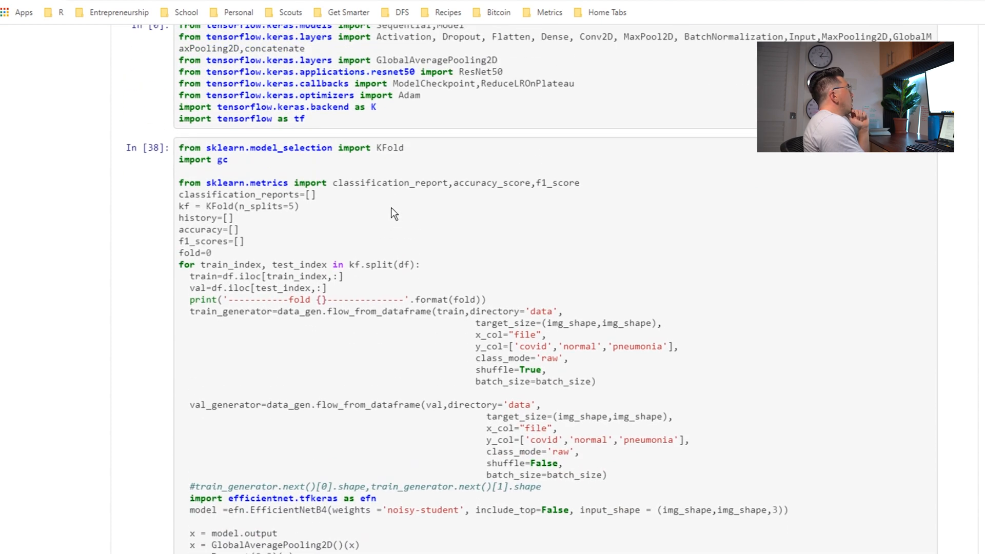
mouse_move(364, 187)
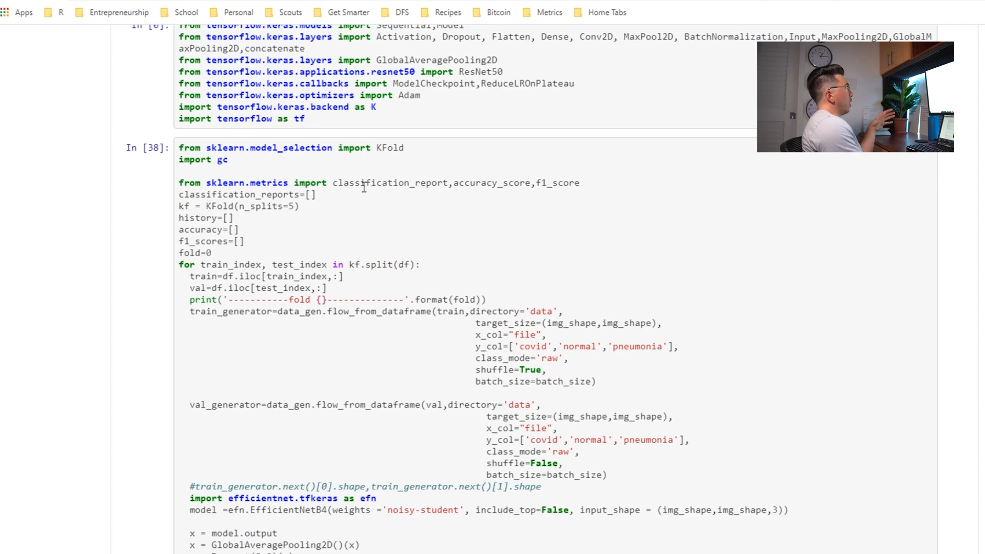
scroll(down, 3)
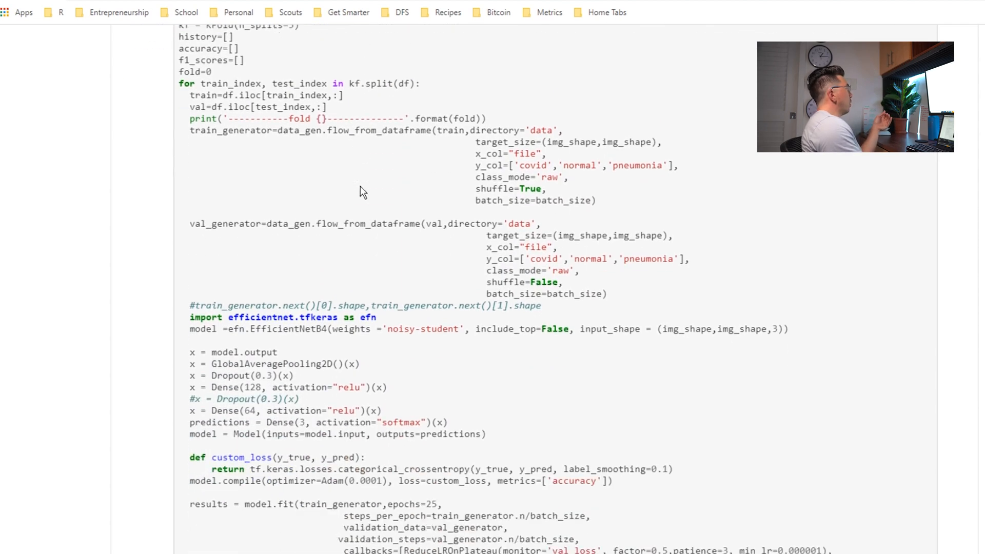
scroll(down, 3)
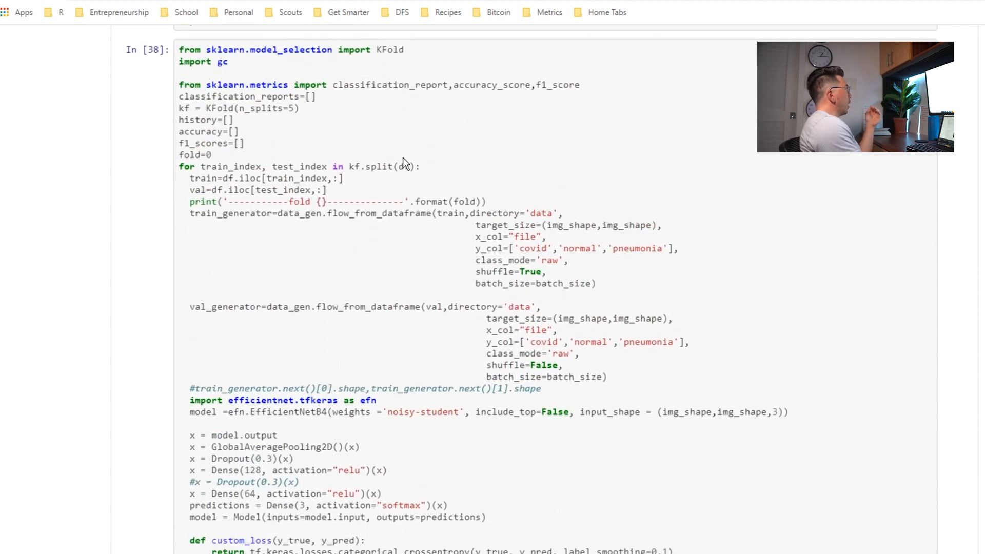
scroll(down, 3)
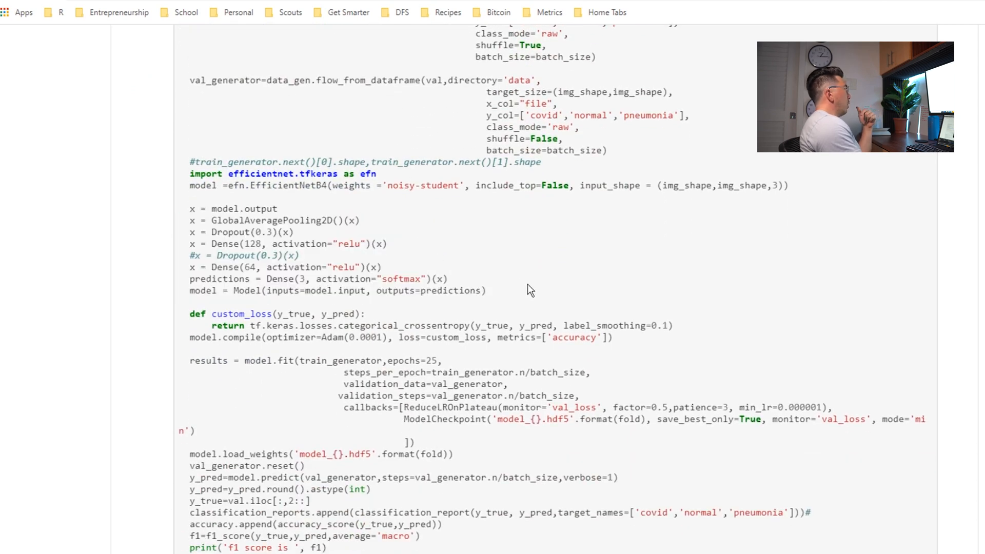
scroll(down, 3)
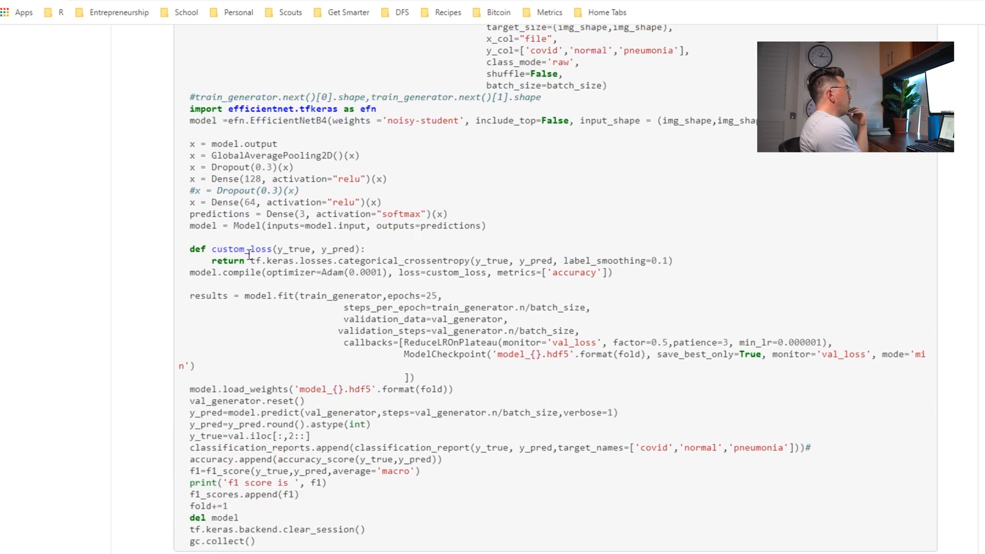
mouse_move(636, 279)
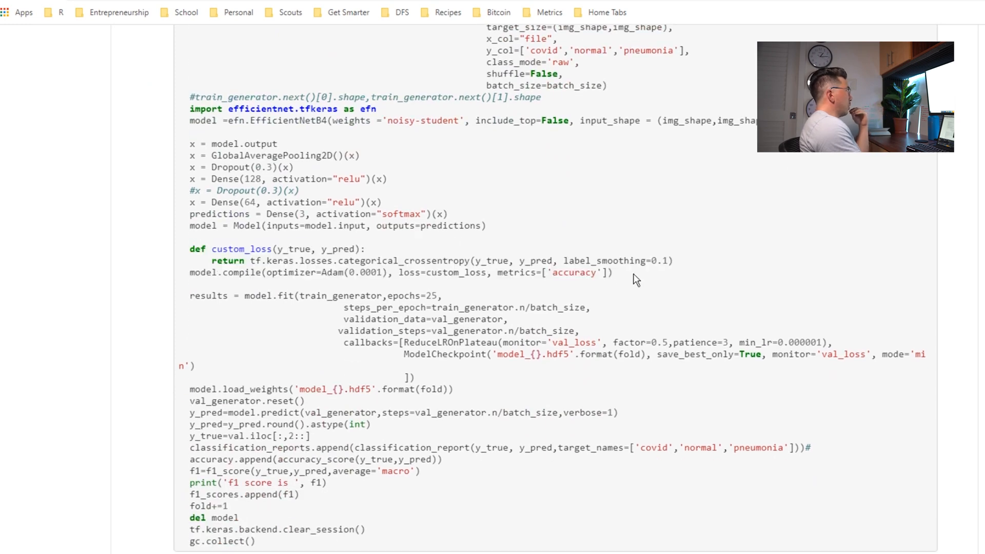
scroll(down, 3)
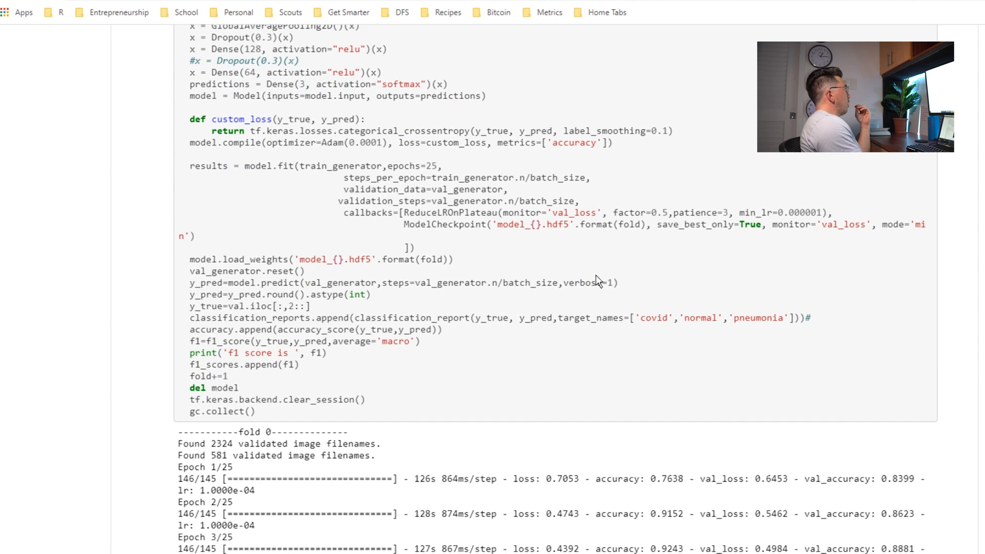
scroll(down, 3)
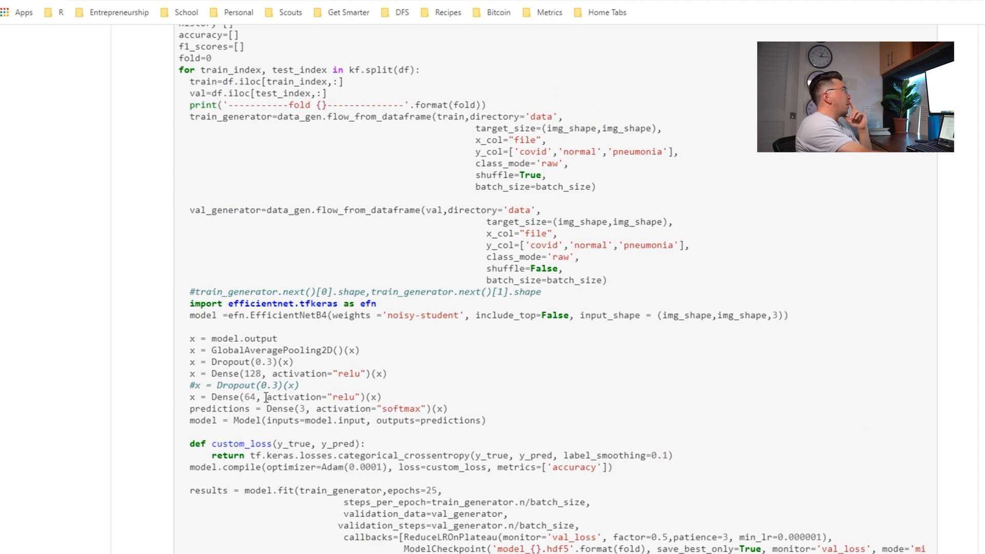
mouse_move(333, 394)
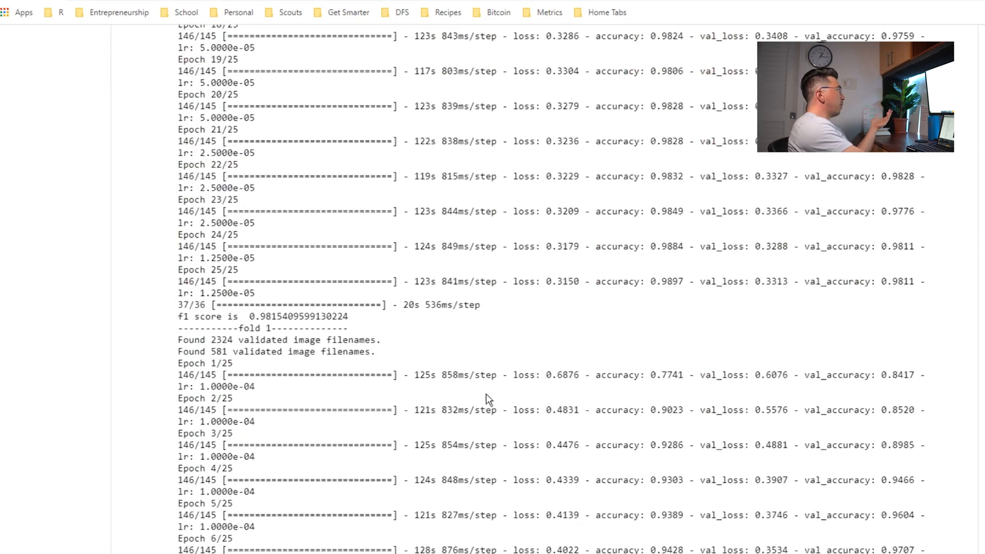
Scroll to the five-fold accuracy list, mean accuracy 0.977, F1 0.981 and classification reports
scroll(down, 3)
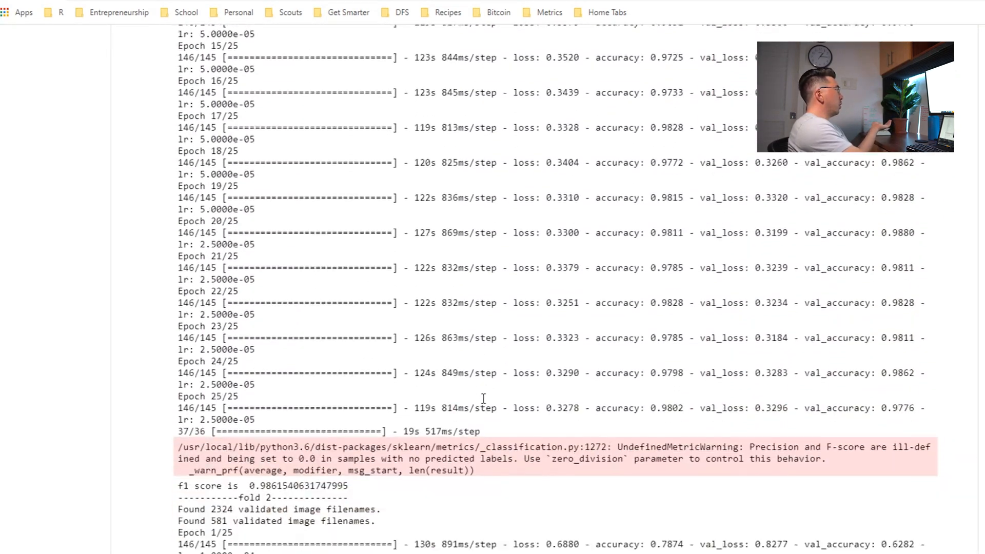
scroll(down, 3)
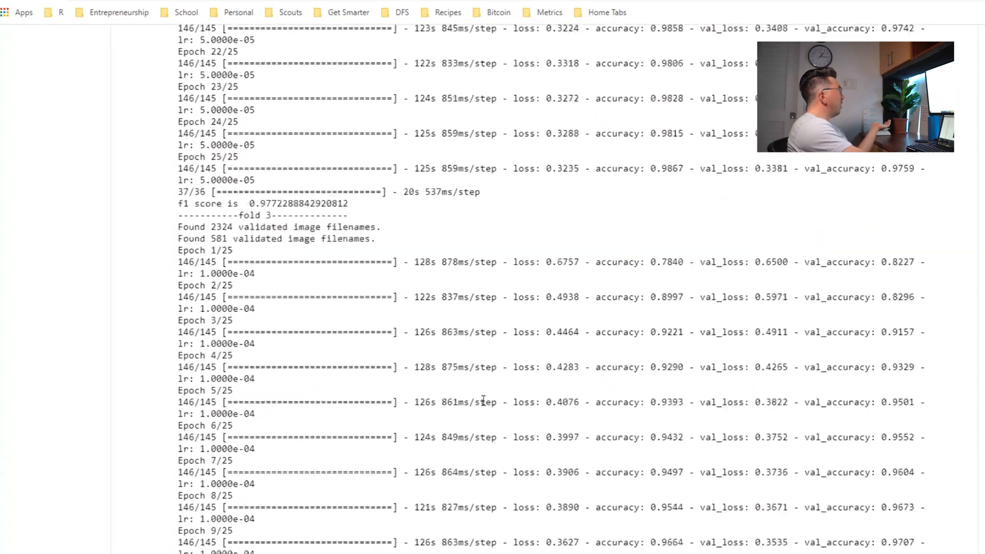
scroll(down, 3)
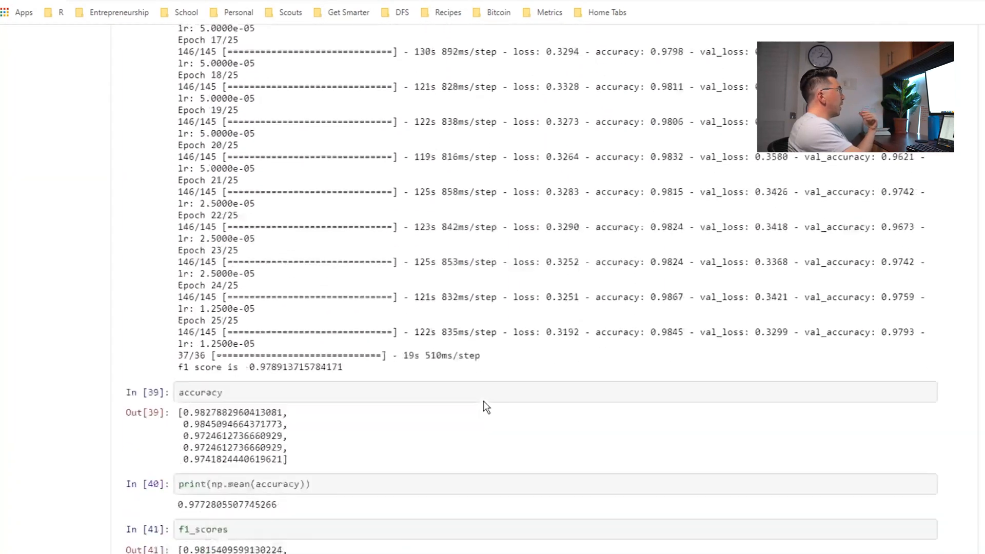
scroll(down, 3)
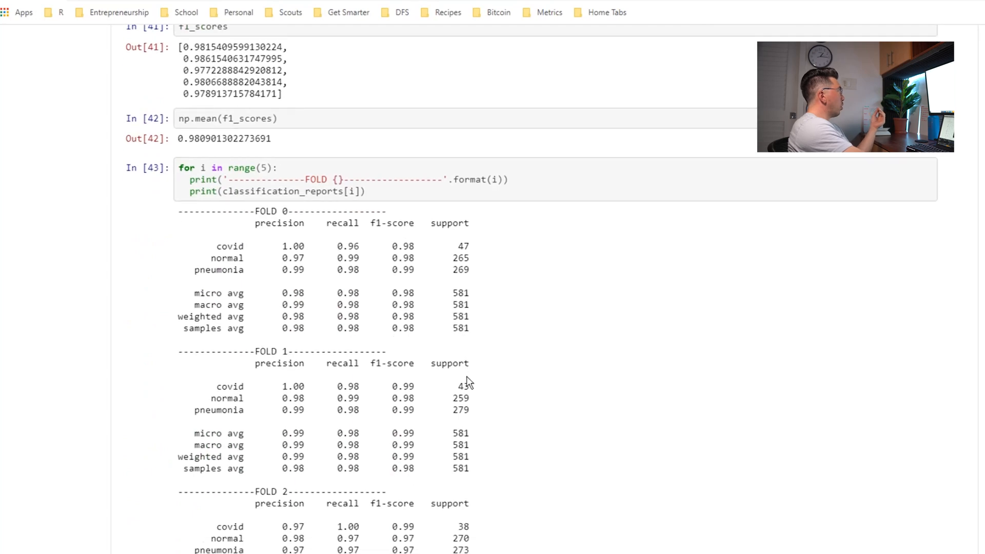
scroll(down, 3)
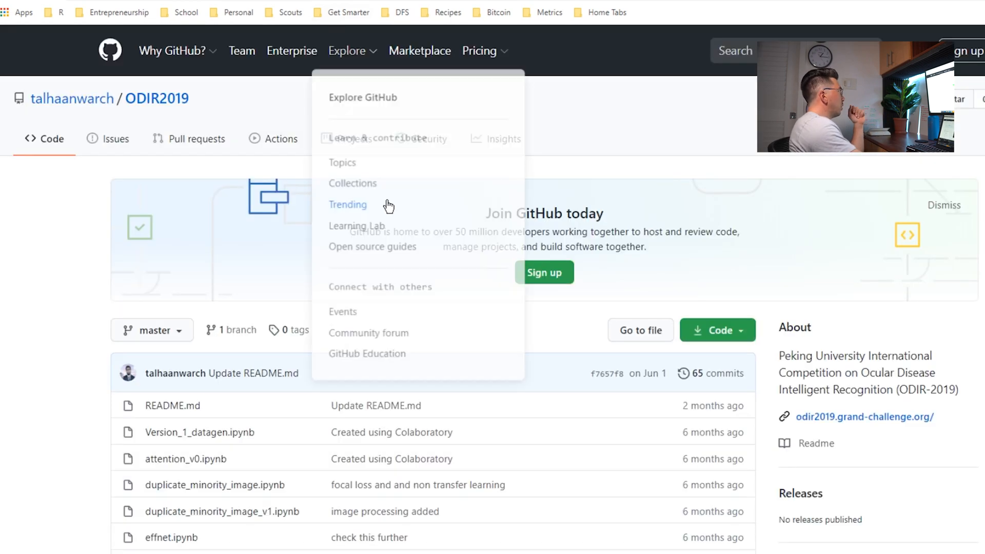
Scroll the ODIR2019 README to its table of training and testing cases per disease label
scroll(down, 3)
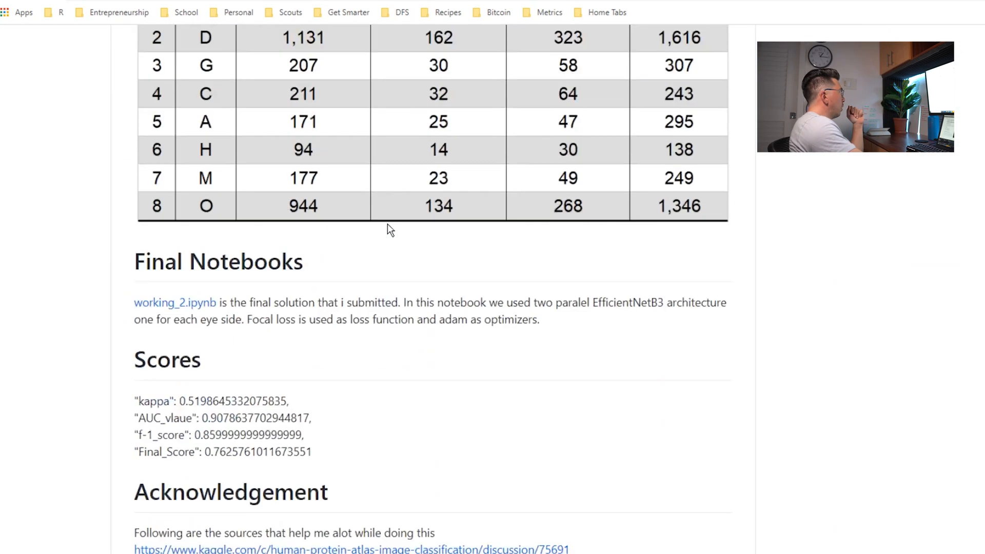
scroll(up, 3)
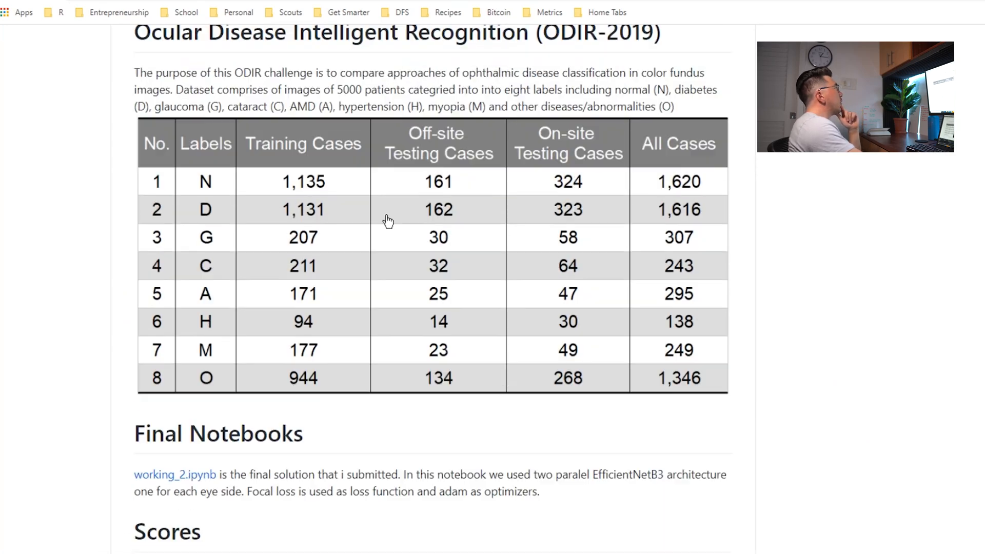
scroll(up, 3)
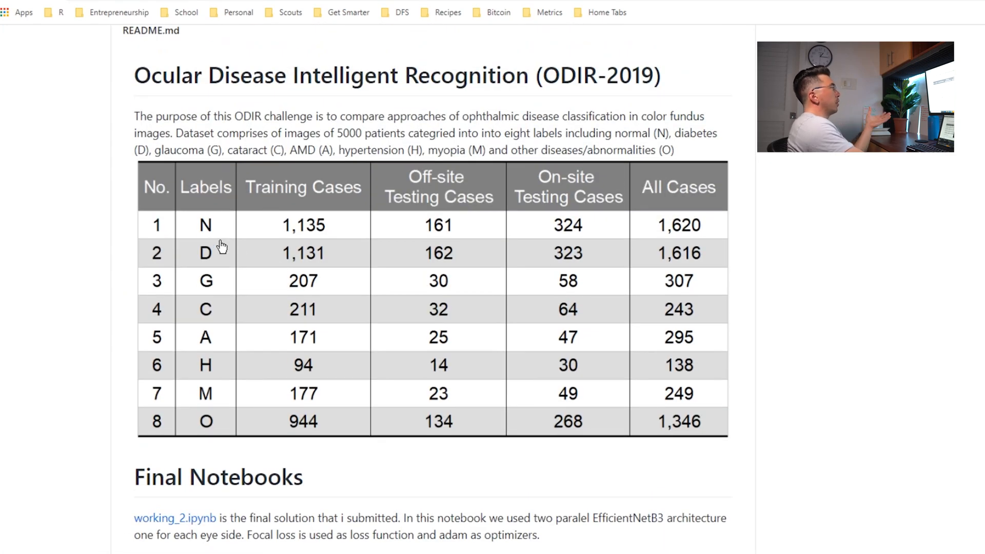
scroll(down, 3)
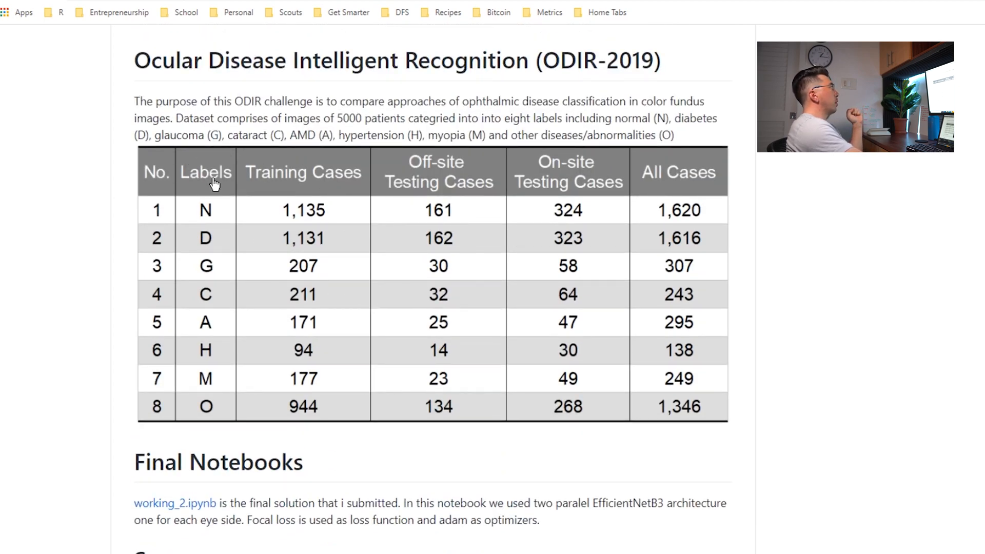
scroll(down, 3)
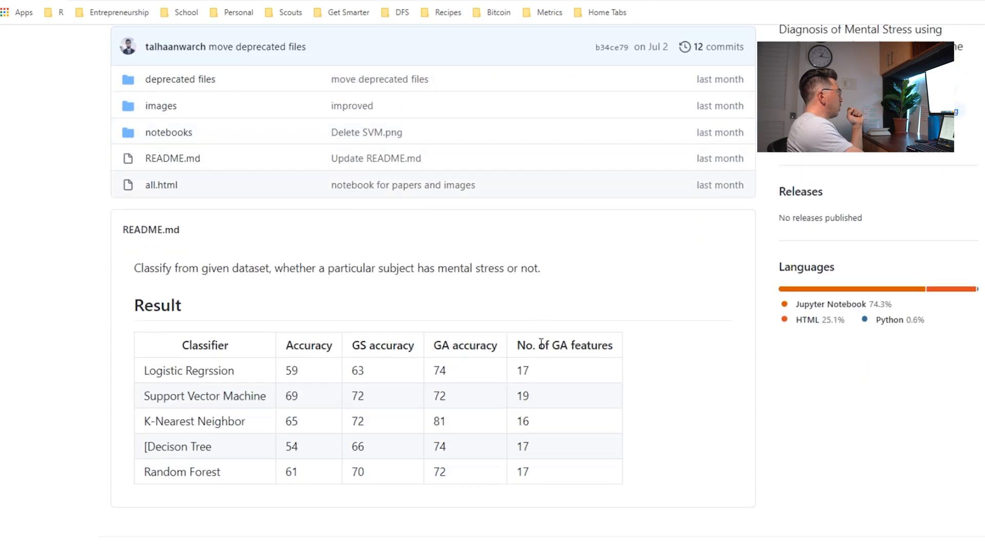
mouse_move(123, 349)
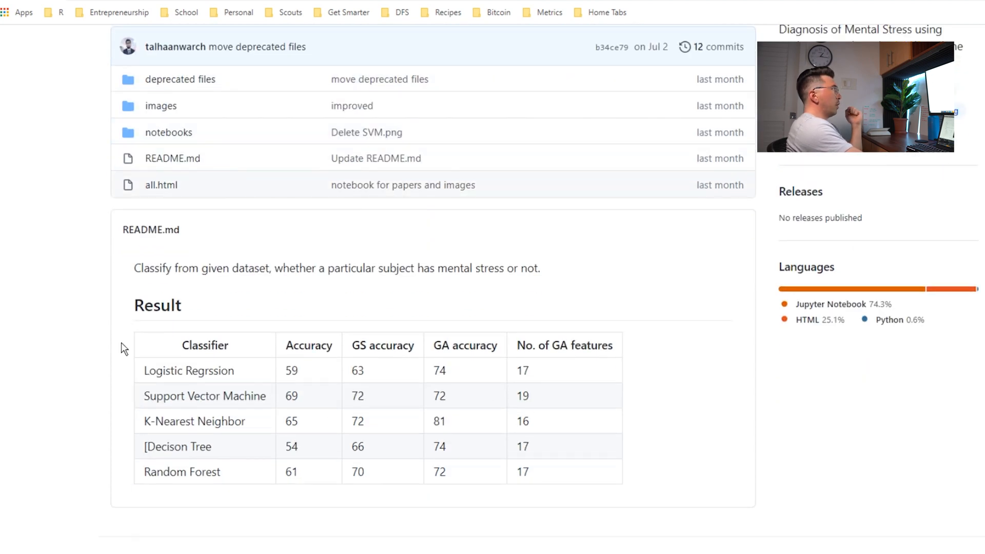
Select the mental-stress README Result table comparing five classifiers' accuracy, GS and GA accuracy
drag(124, 349, 616, 483)
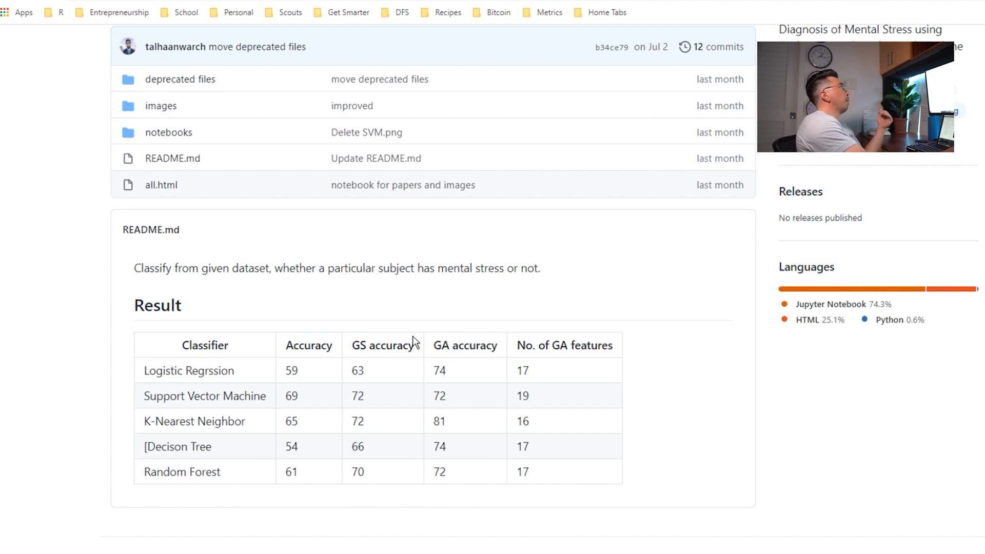
mouse_move(567, 44)
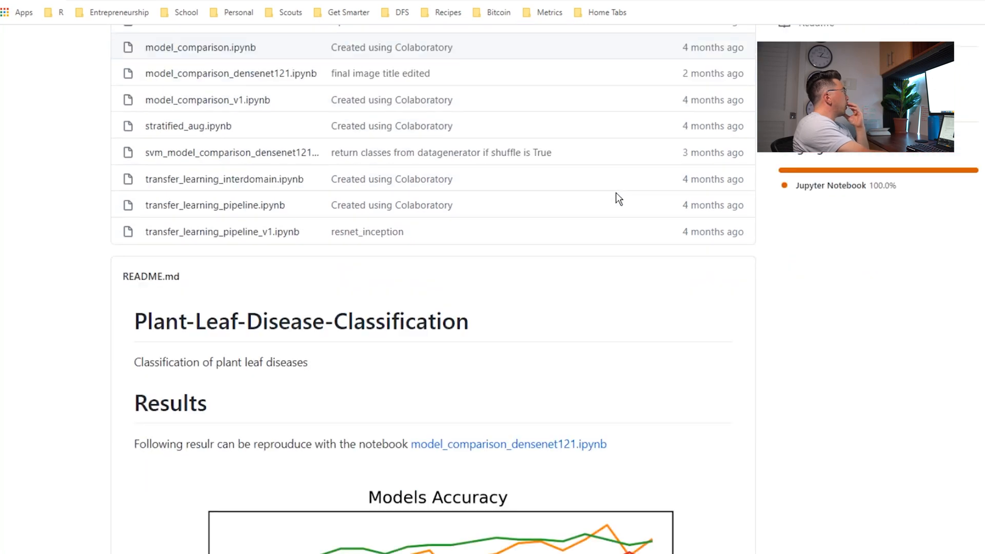
Scroll the Plant-Leaf-Disease-Classification README down to the Models Accuracy chart of four models
scroll(down, 3)
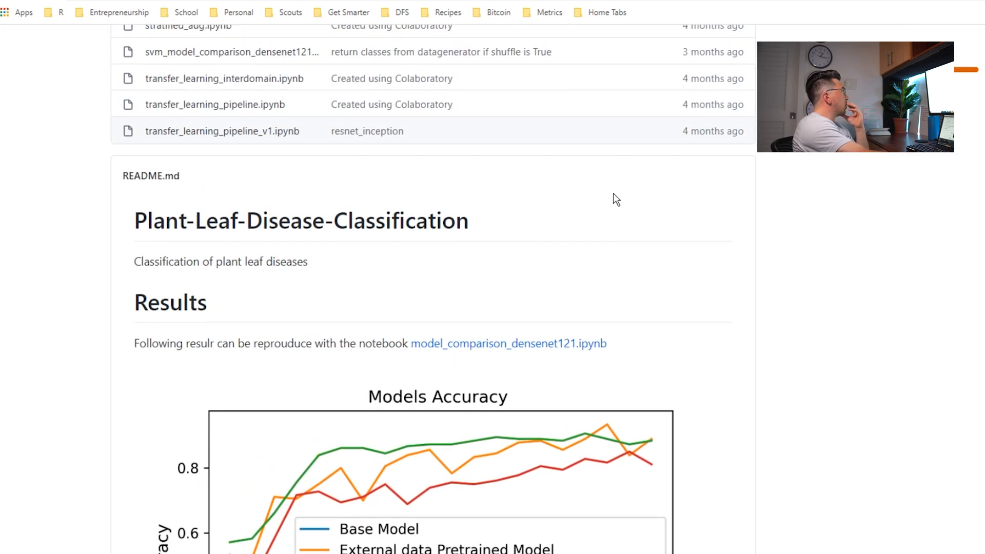
scroll(down, 3)
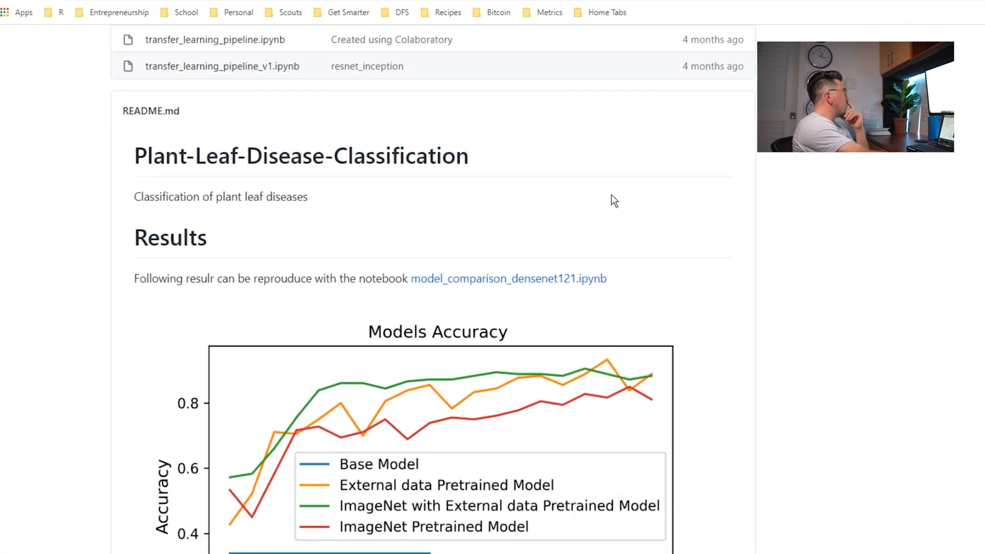
scroll(down, 3)
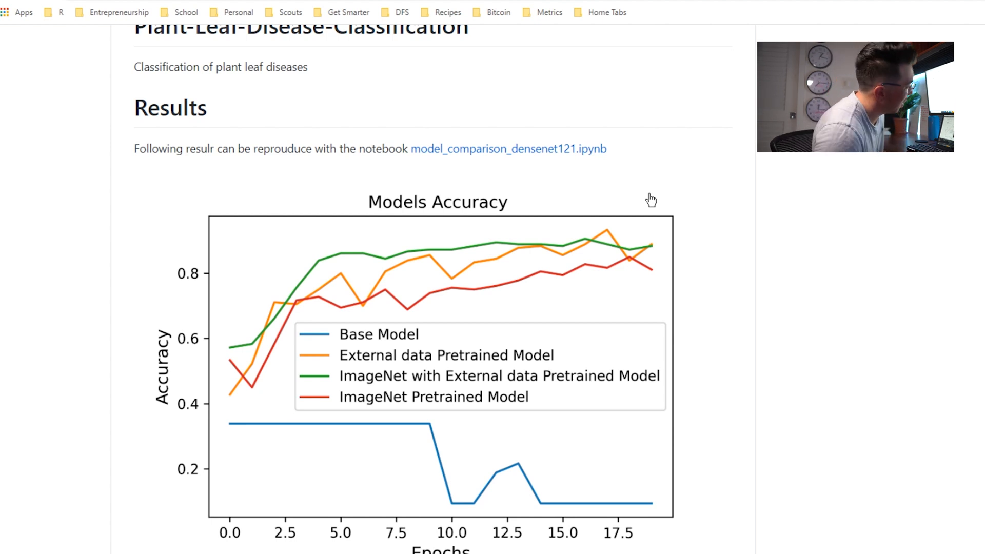
mouse_move(890, 211)
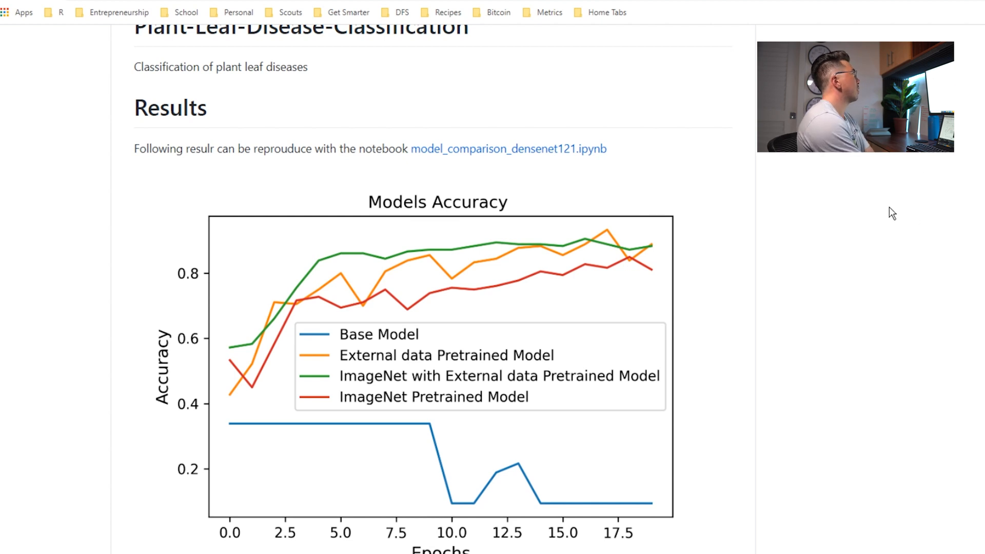
mouse_move(851, 192)
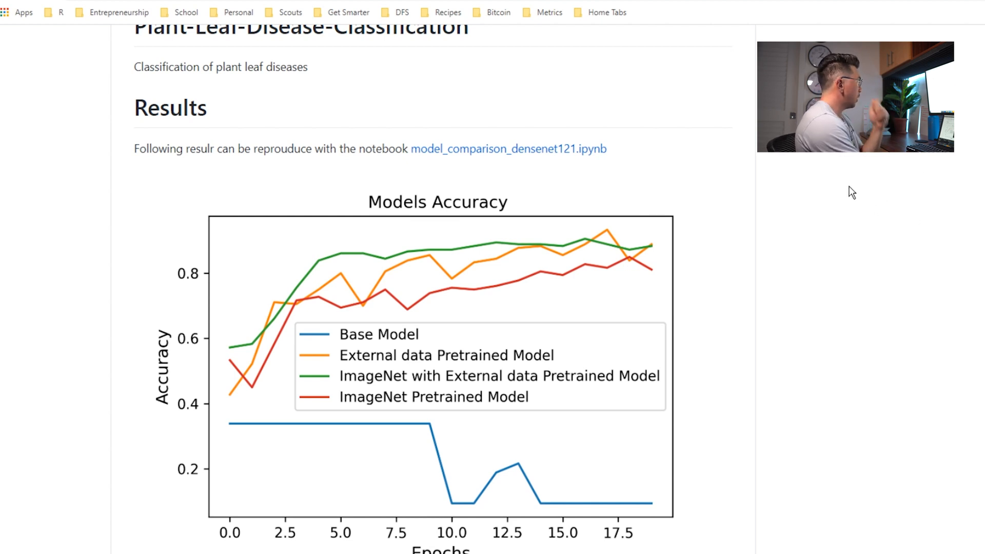
Scroll past the Models Loss chart to the dataset reference citation and Kaggle dataset link
scroll(down, 3)
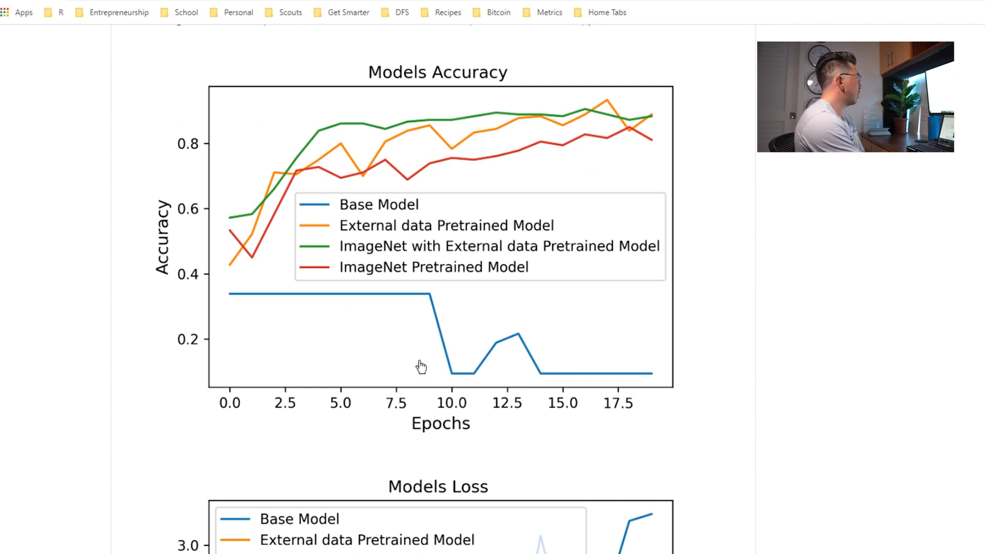
scroll(down, 3)
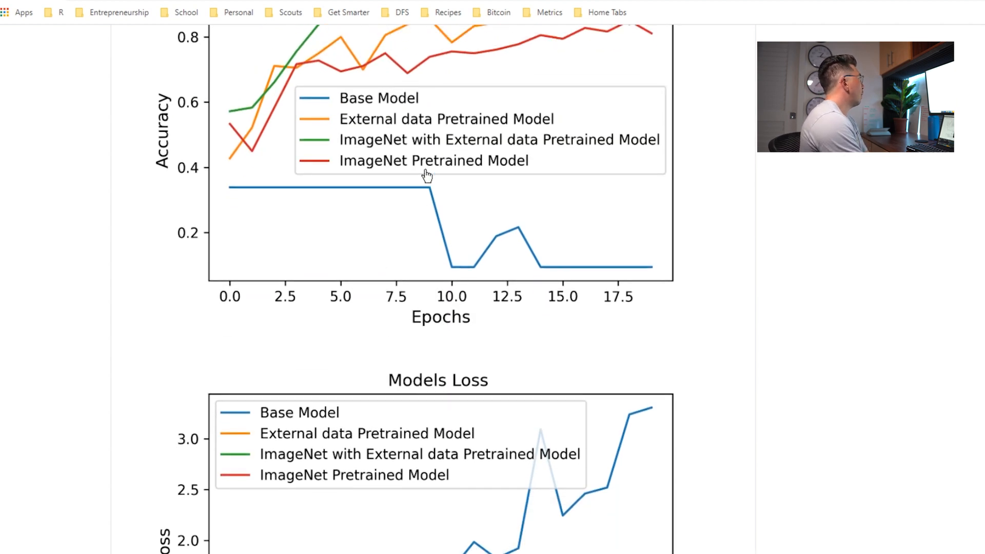
scroll(down, 3)
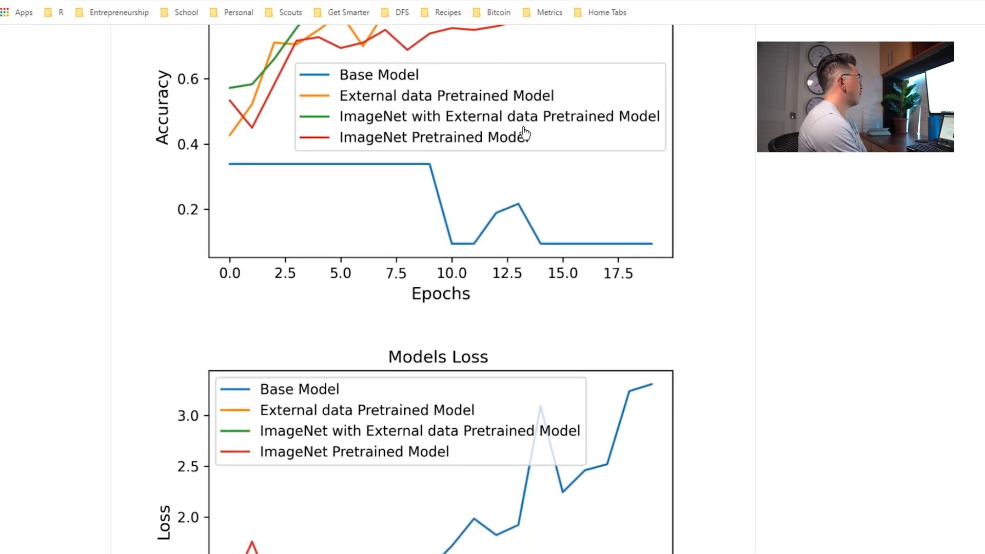
scroll(down, 3)
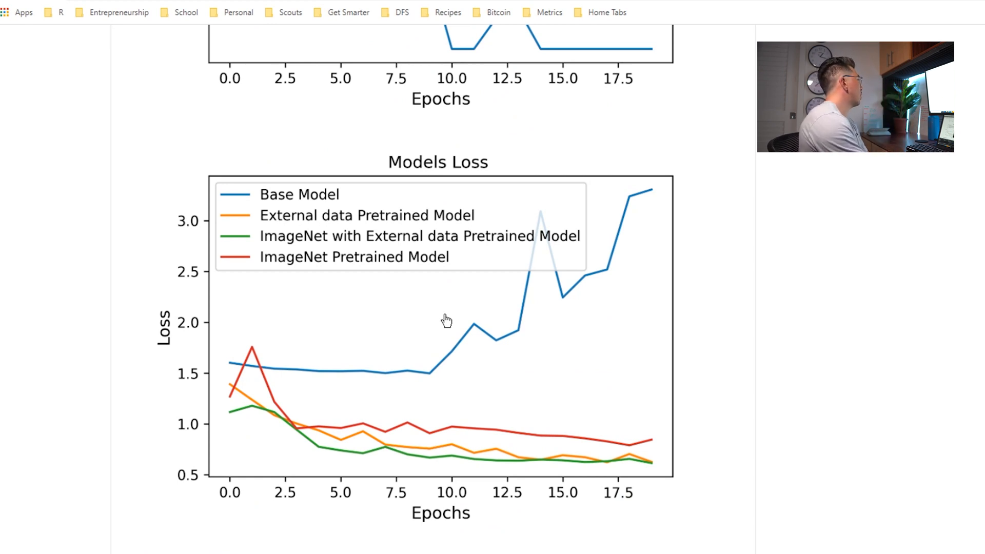
scroll(down, 3)
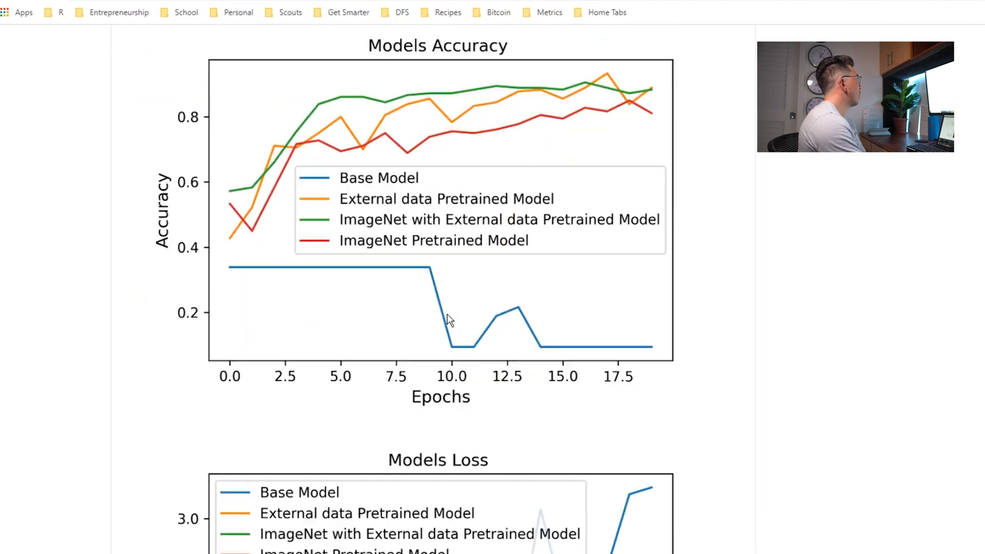
scroll(down, 3)
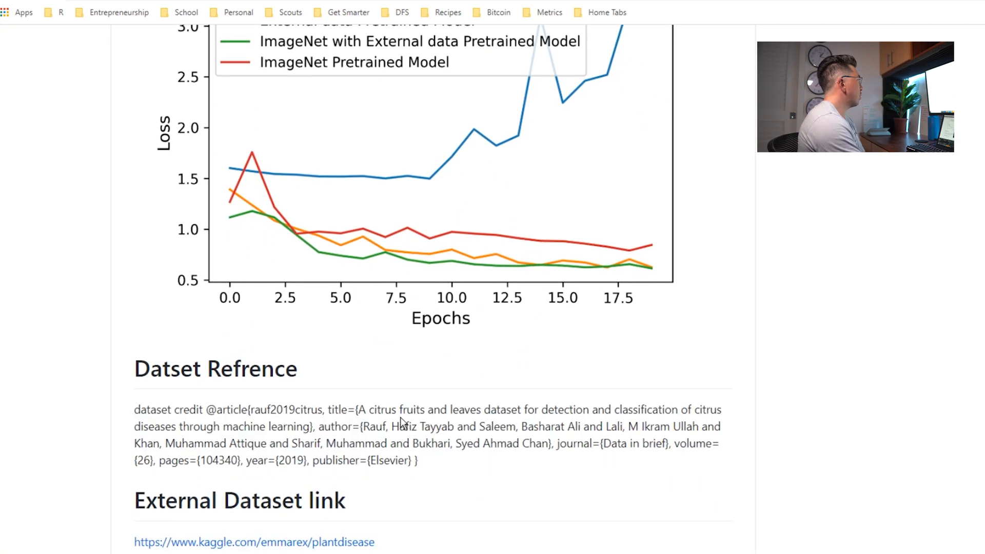
scroll(up, 3)
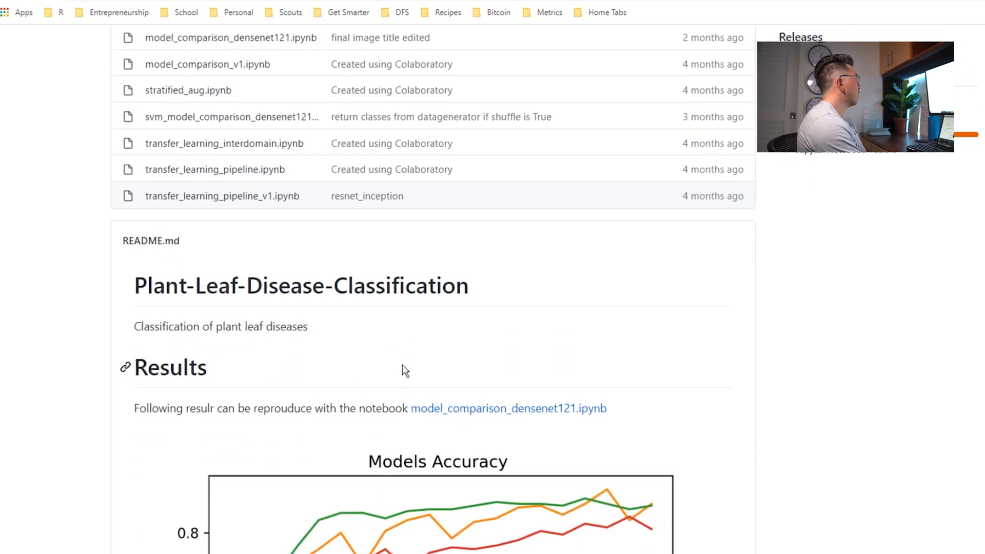
scroll(down, 3)
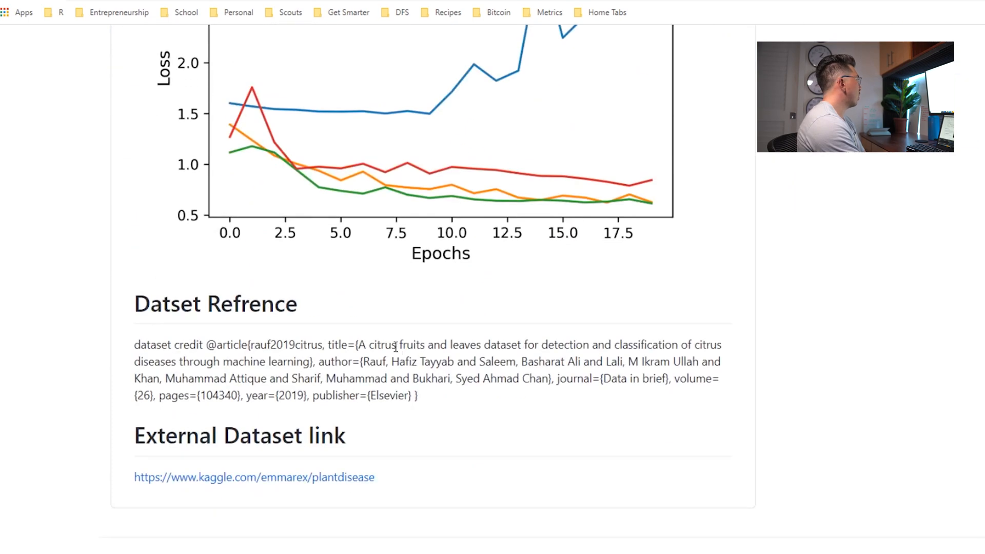
mouse_move(524, 429)
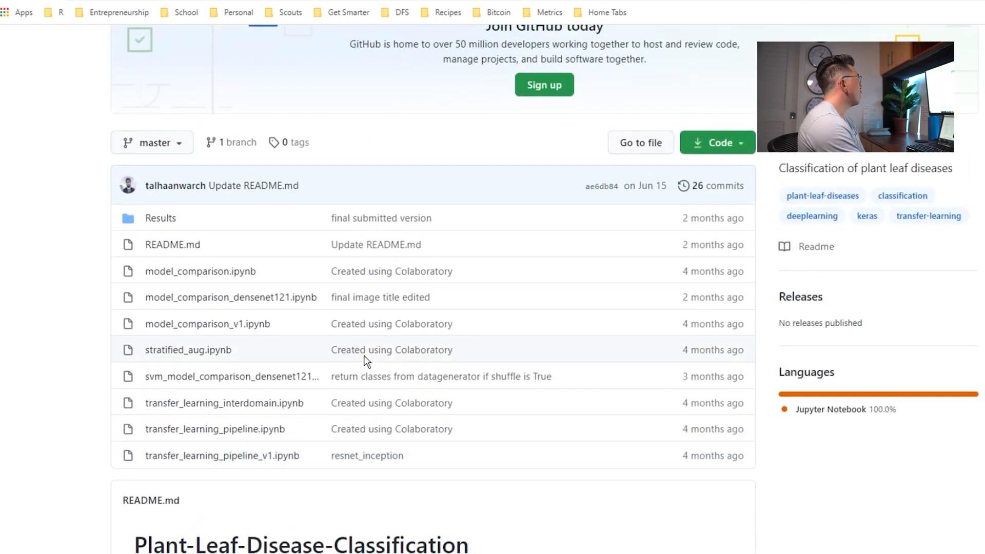
Open model_comparison_densenet121.ipynb and scroll past data loading and ROC code to the accuracy plot
click(231, 297)
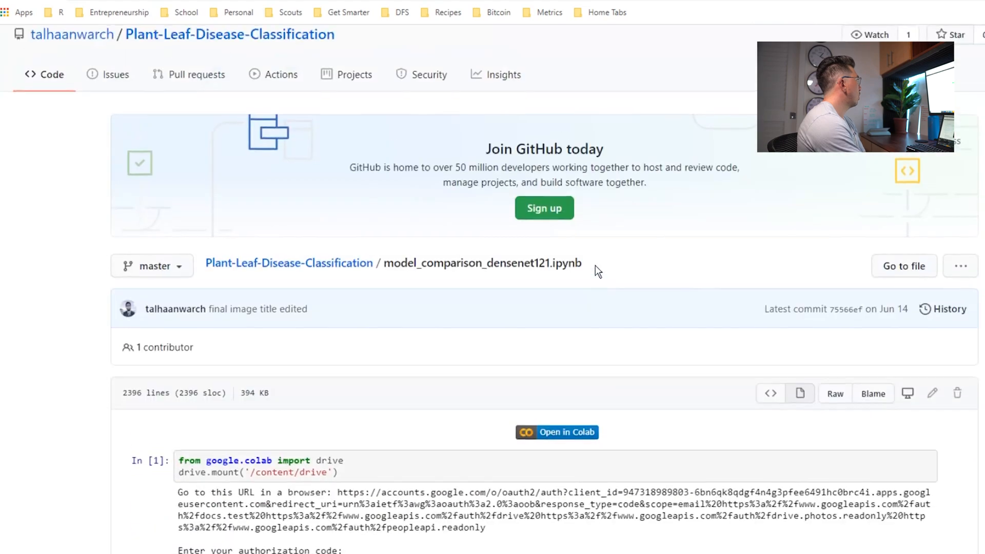
scroll(down, 3)
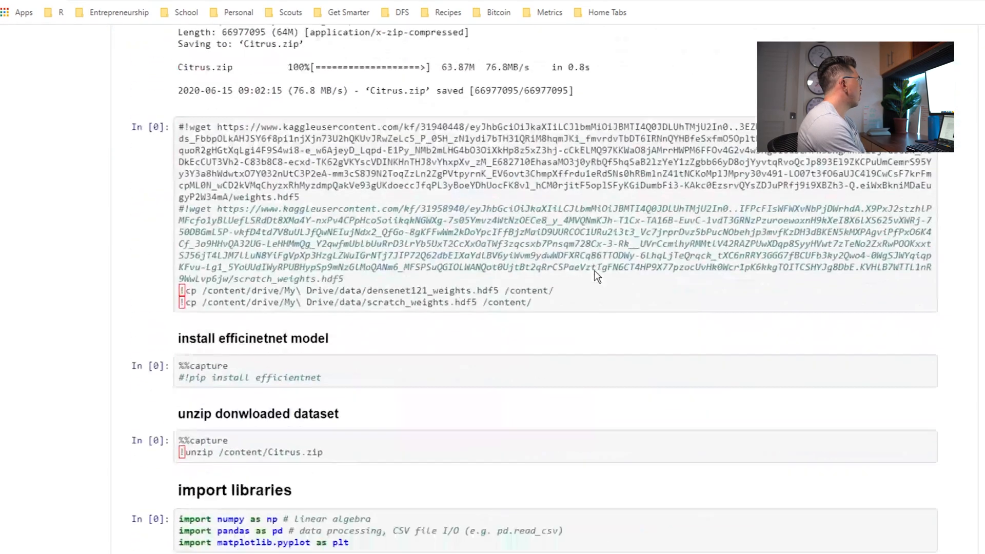
scroll(down, 3)
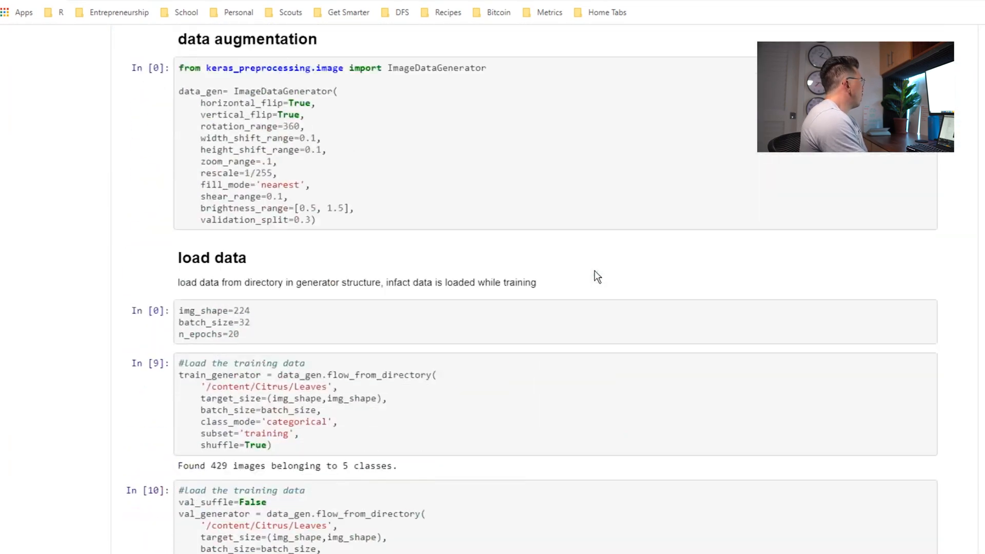
scroll(up, 3)
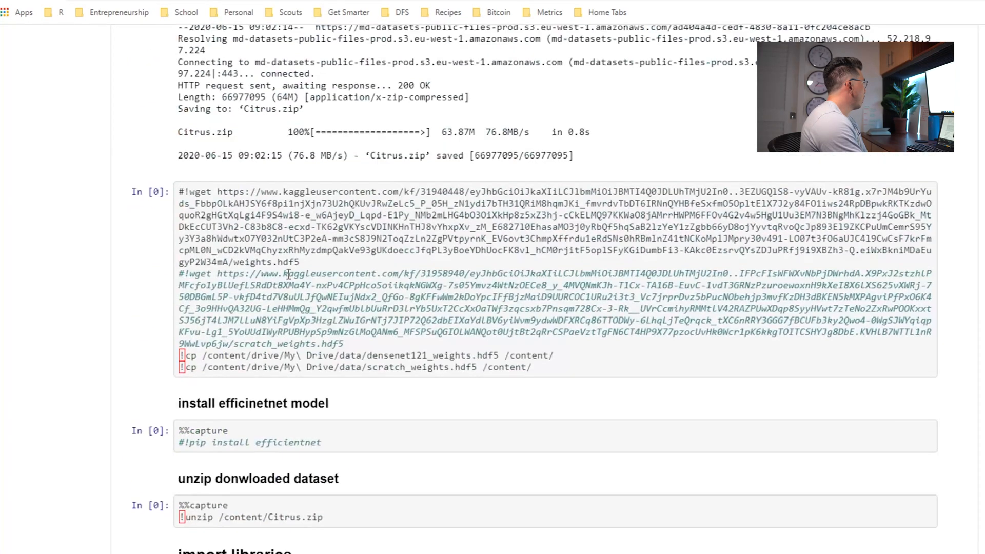
scroll(down, 3)
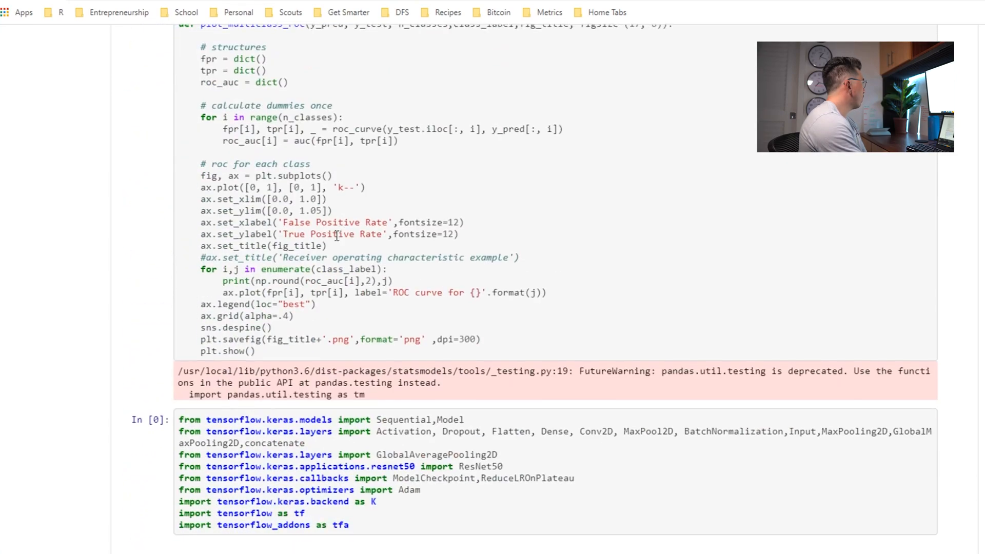
scroll(down, 3)
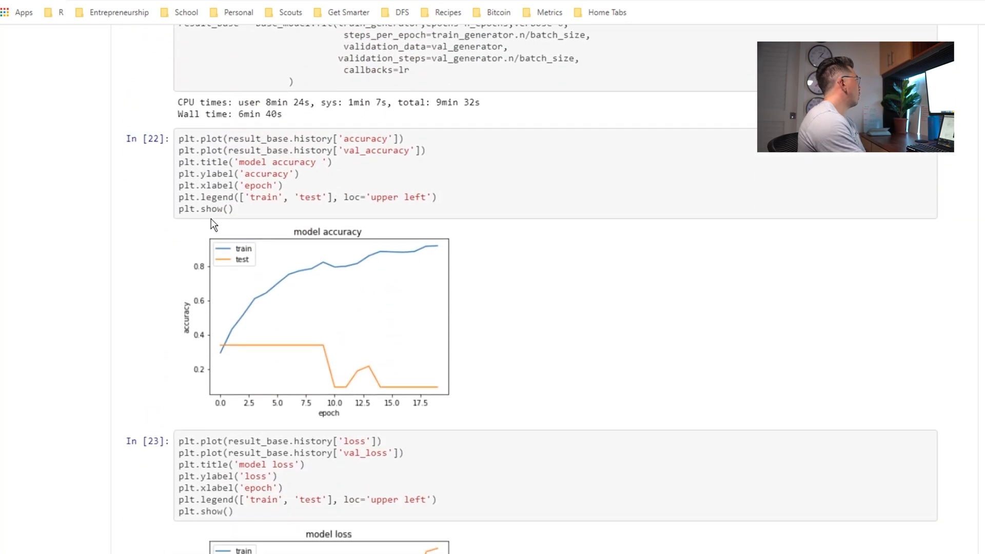
Scroll past the base model loss curve to its multiclass ROC curves with per-class scores
scroll(down, 3)
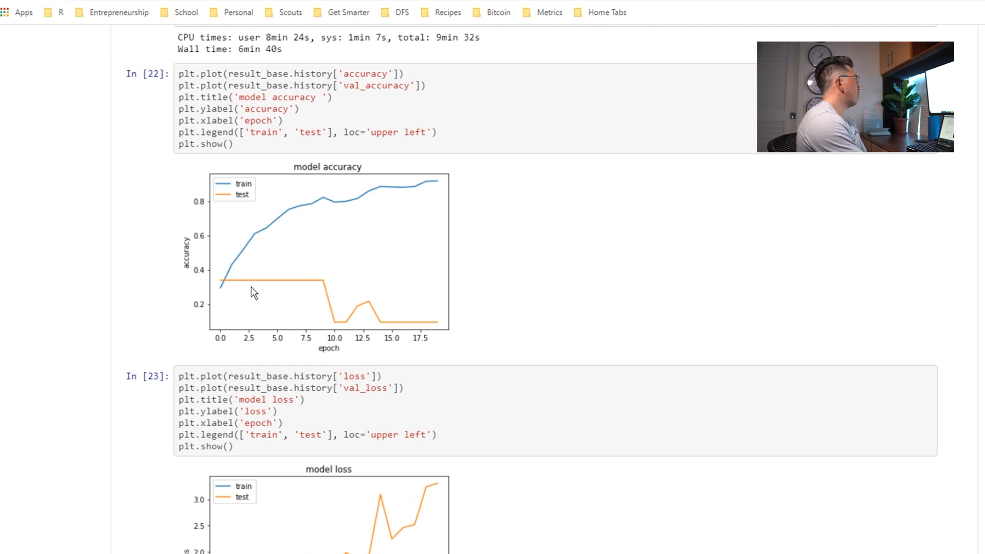
mouse_move(347, 213)
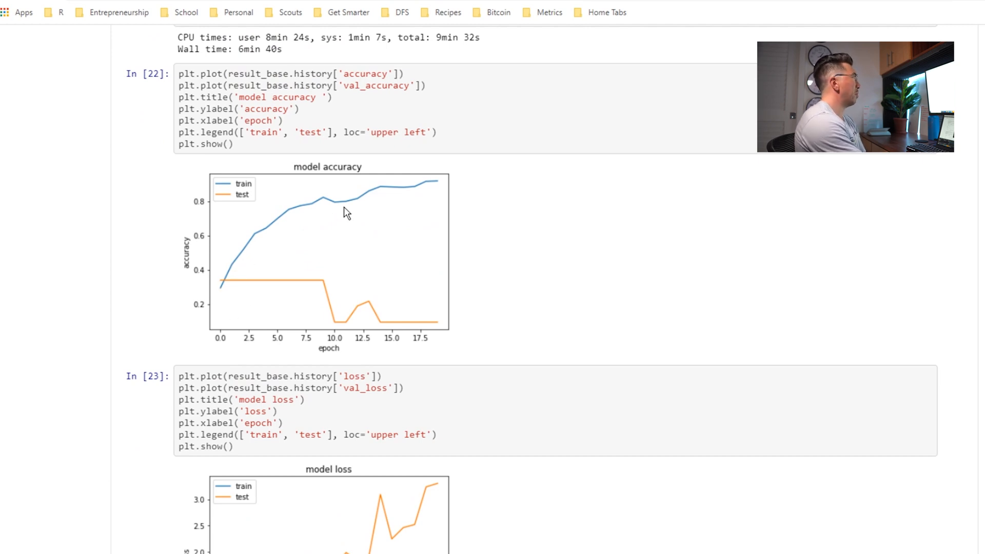
mouse_move(240, 276)
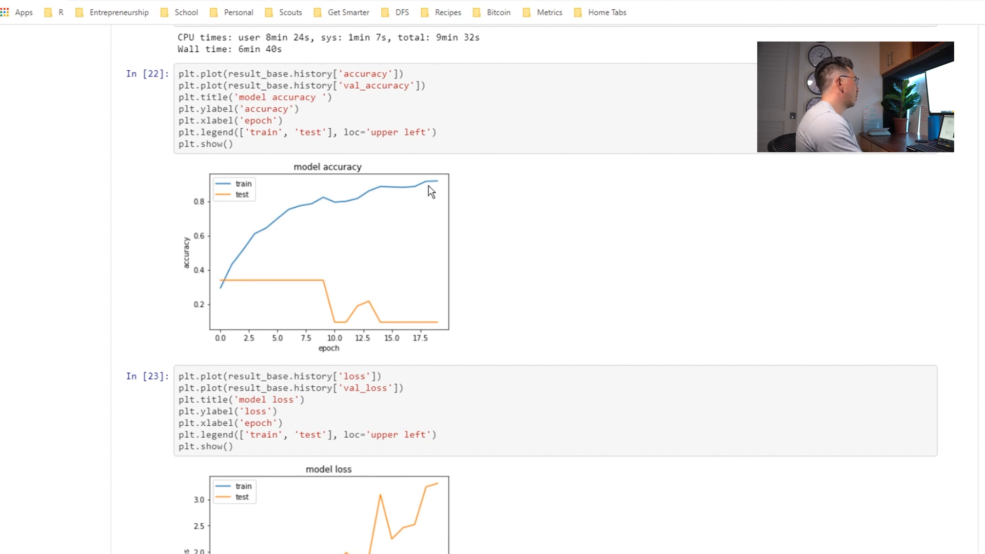
mouse_move(204, 299)
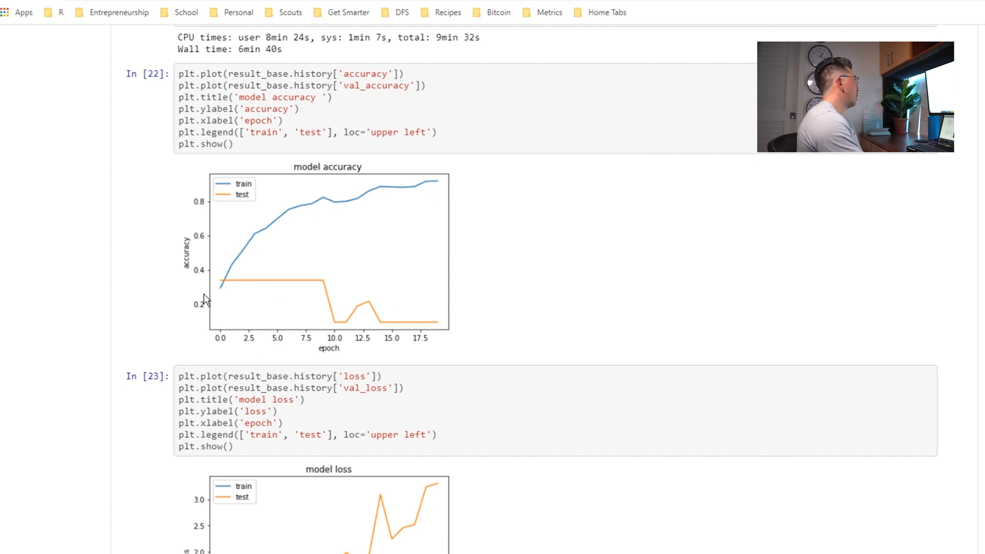
mouse_move(349, 301)
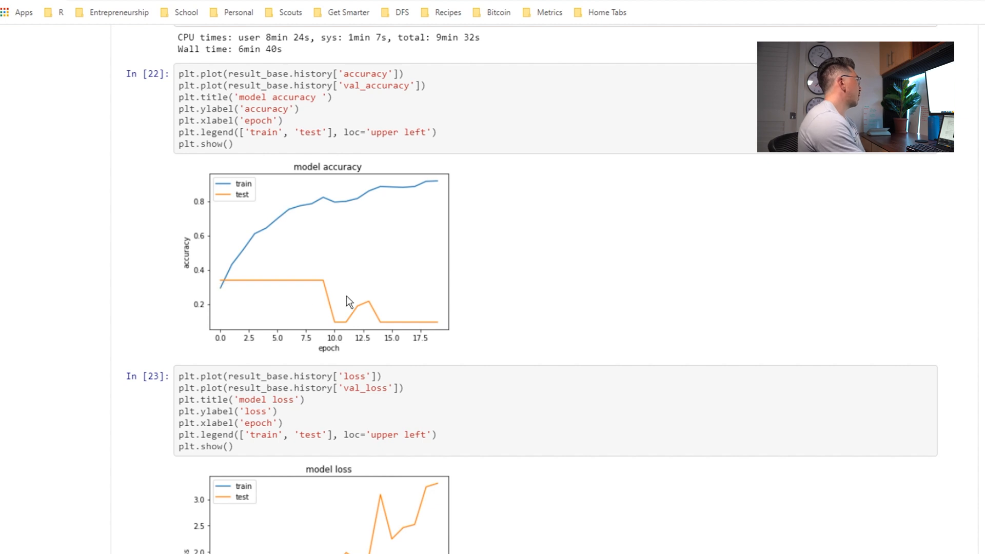
mouse_move(461, 345)
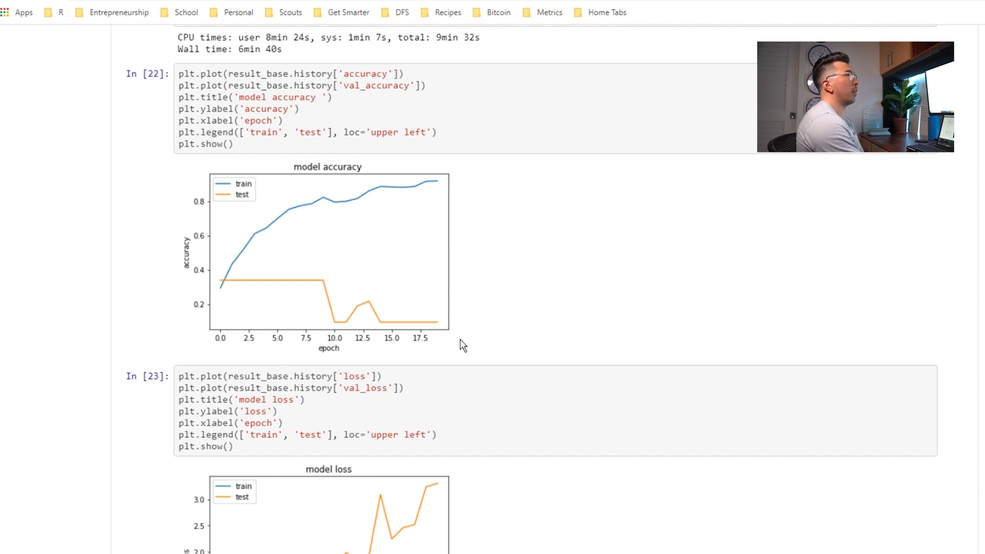
mouse_move(457, 346)
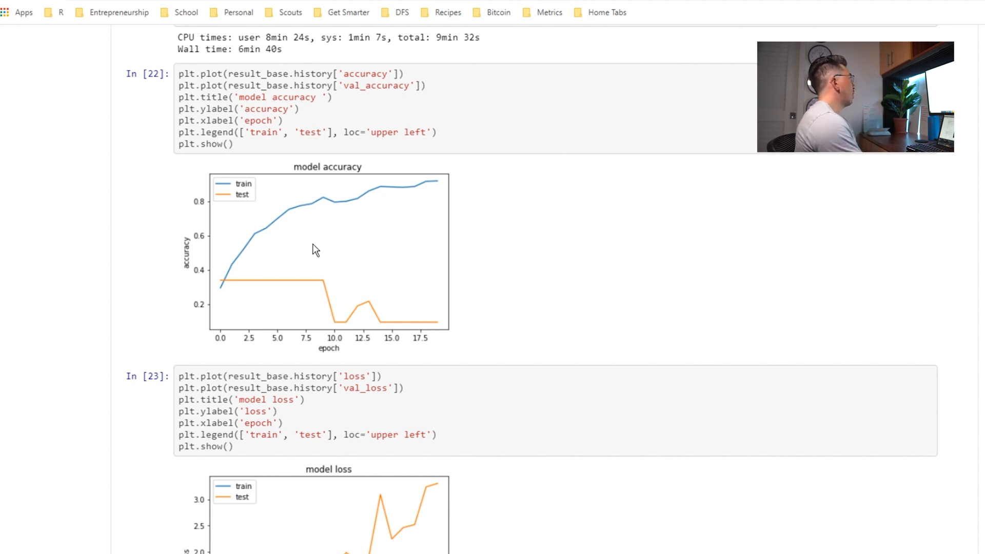
scroll(down, 3)
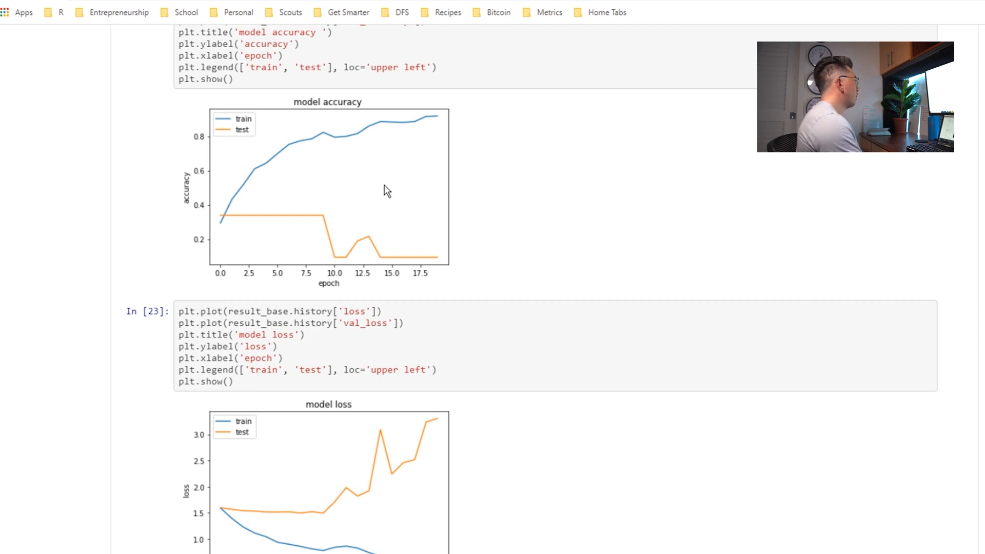
scroll(down, 3)
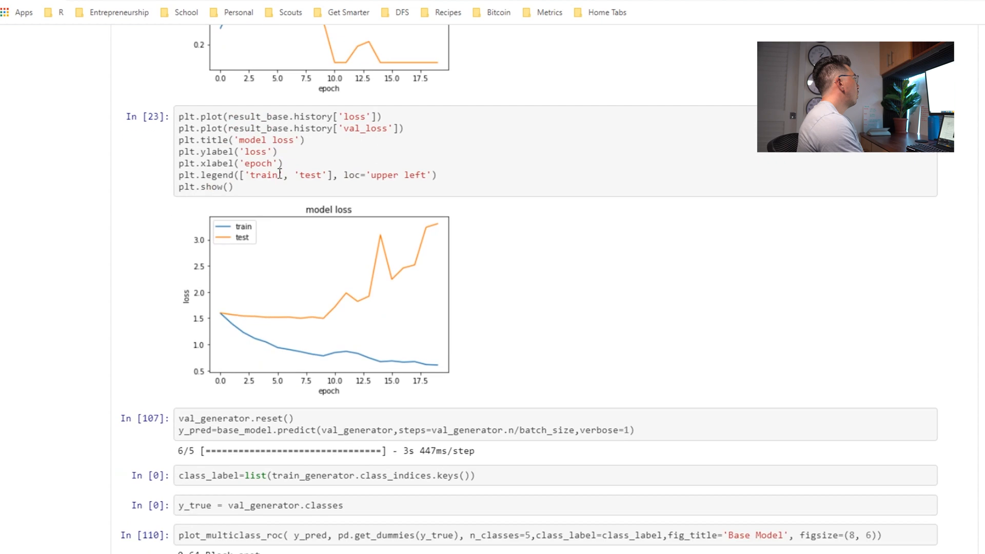
scroll(down, 3)
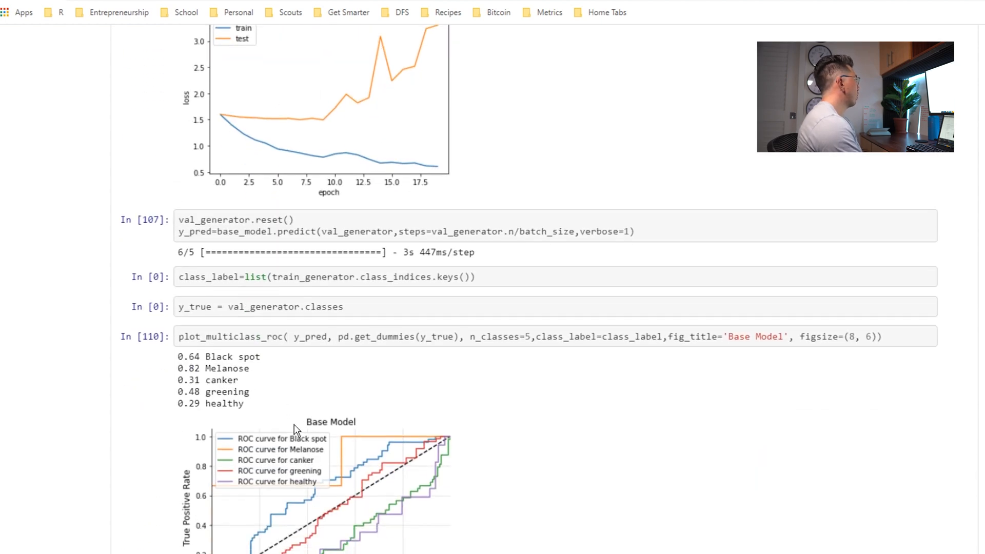
Scroll through the 'Model trained on villaged dataset' cells and their training/validation plots
scroll(down, 3)
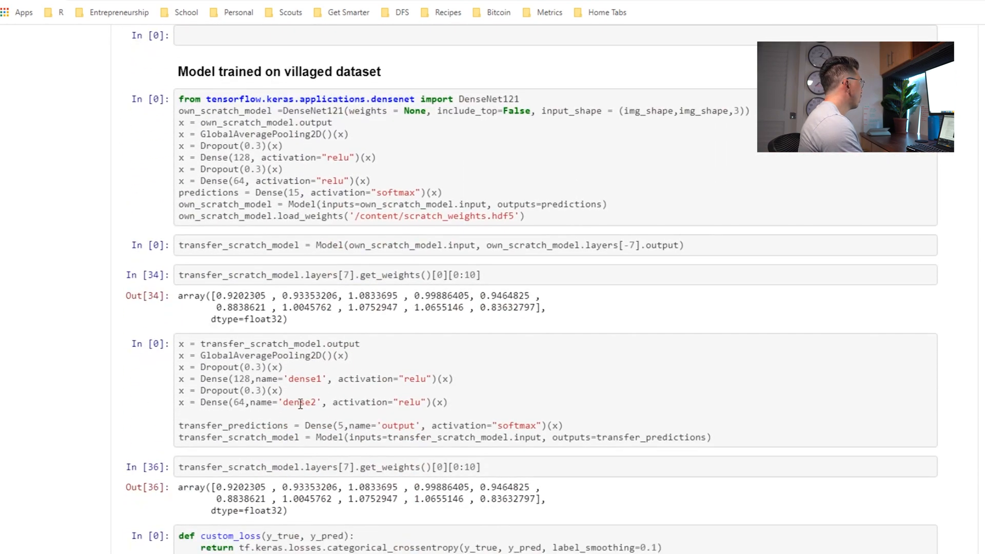
scroll(down, 3)
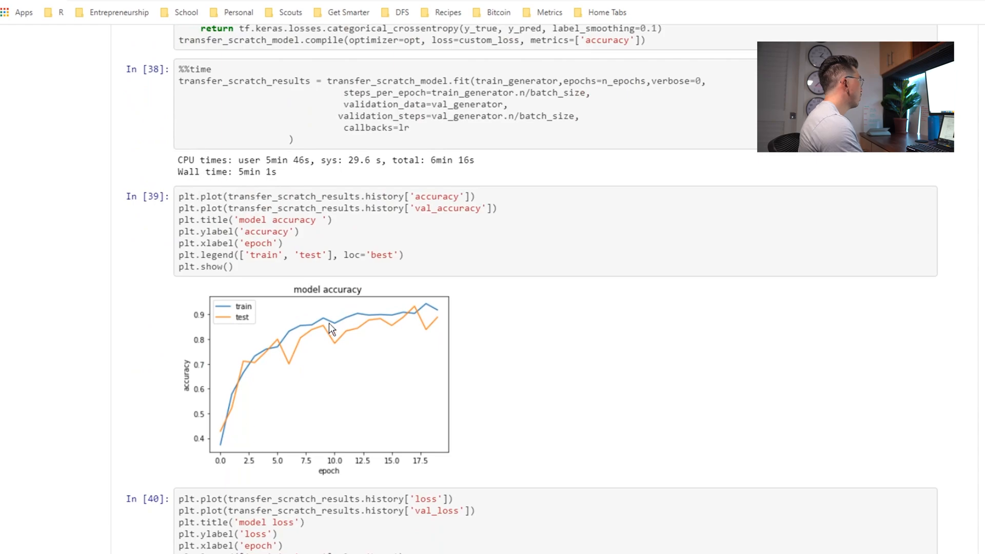
scroll(down, 3)
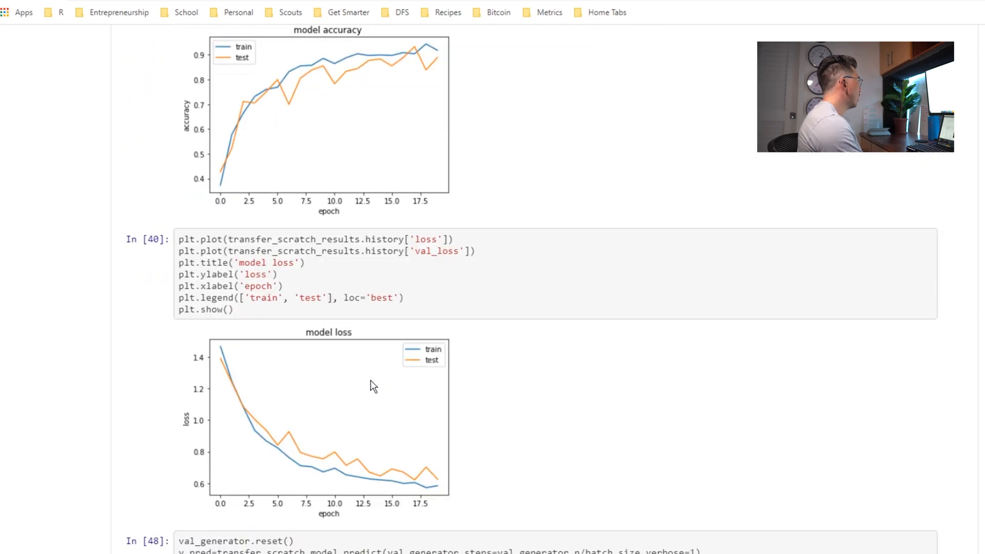
scroll(down, 3)
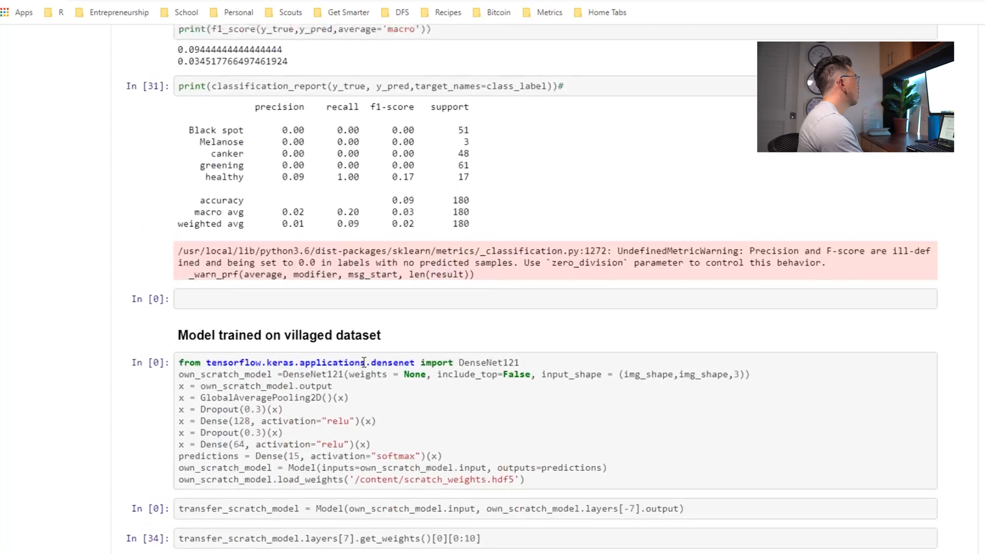
scroll(down, 3)
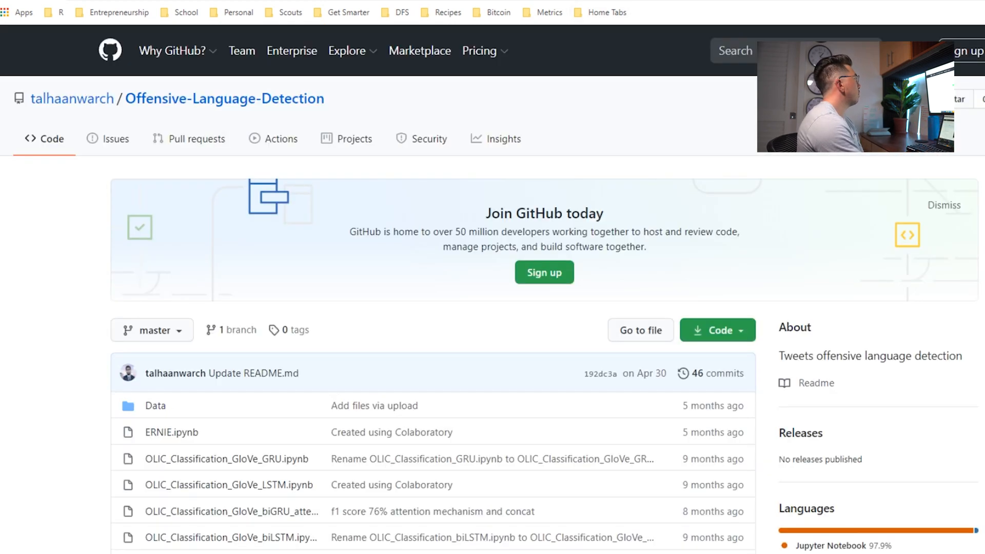
Scroll the Offensive-Language-Detection README down to its Macro F1 Results table
scroll(down, 3)
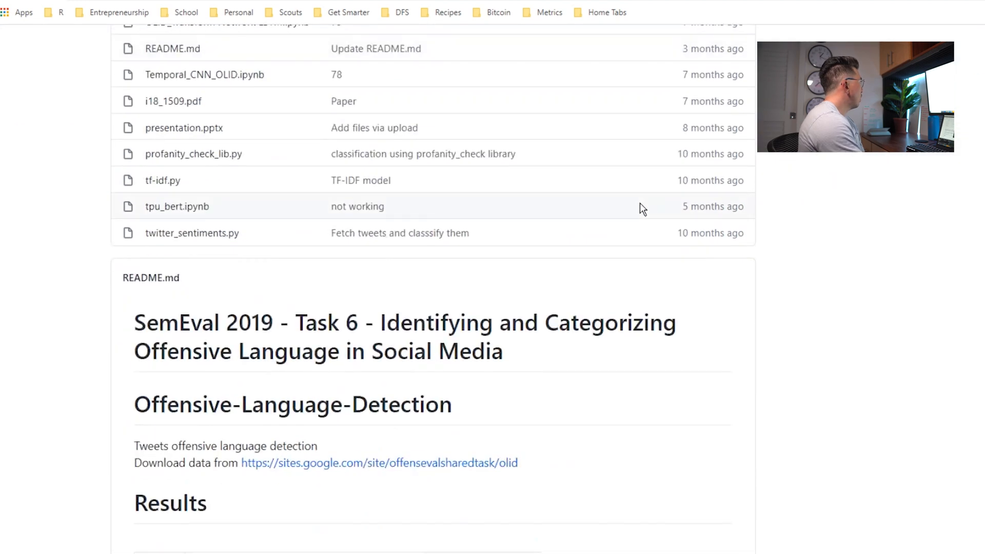
scroll(down, 3)
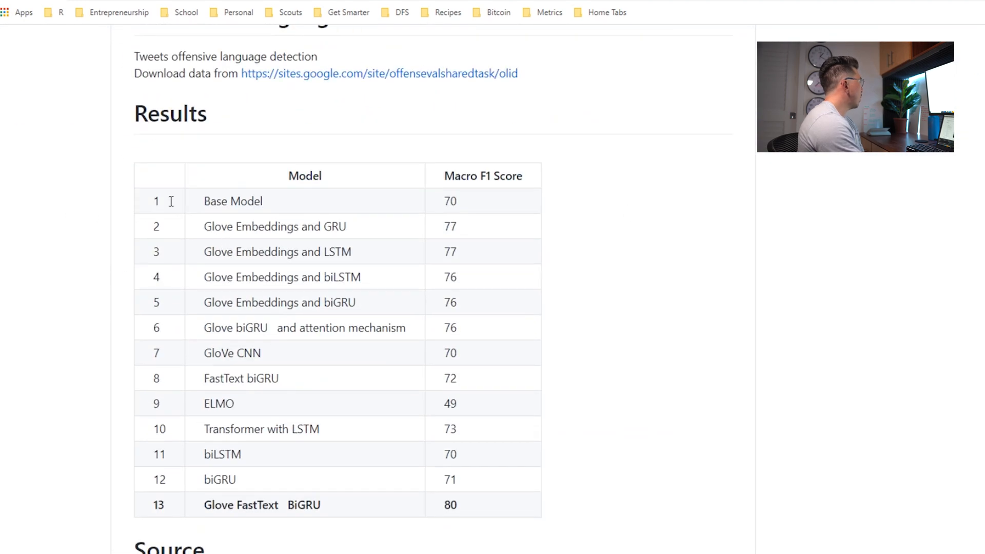
scroll(down, 3)
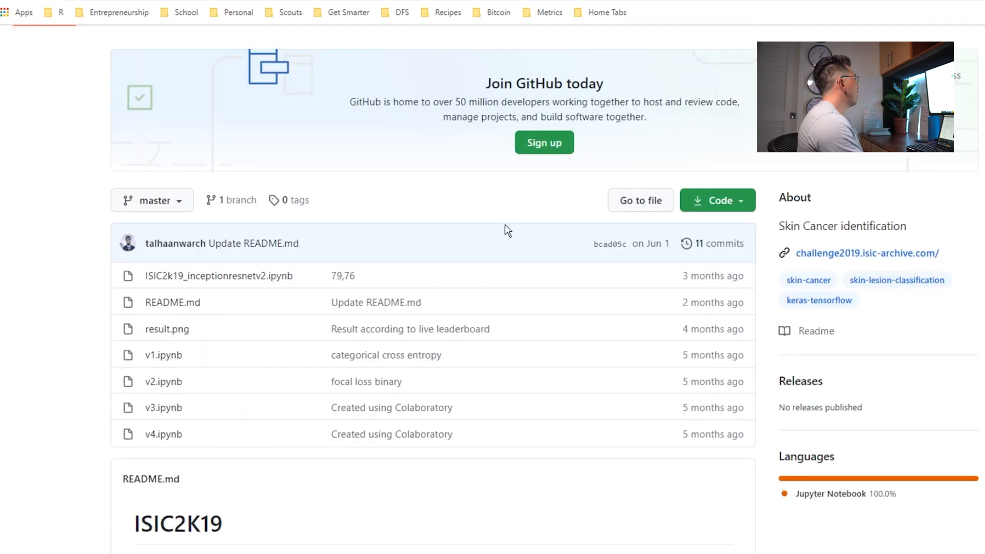
Read the ISIC2K19 Background paragraph, highlighting it, and scroll on to the Result metrics table
scroll(down, 3)
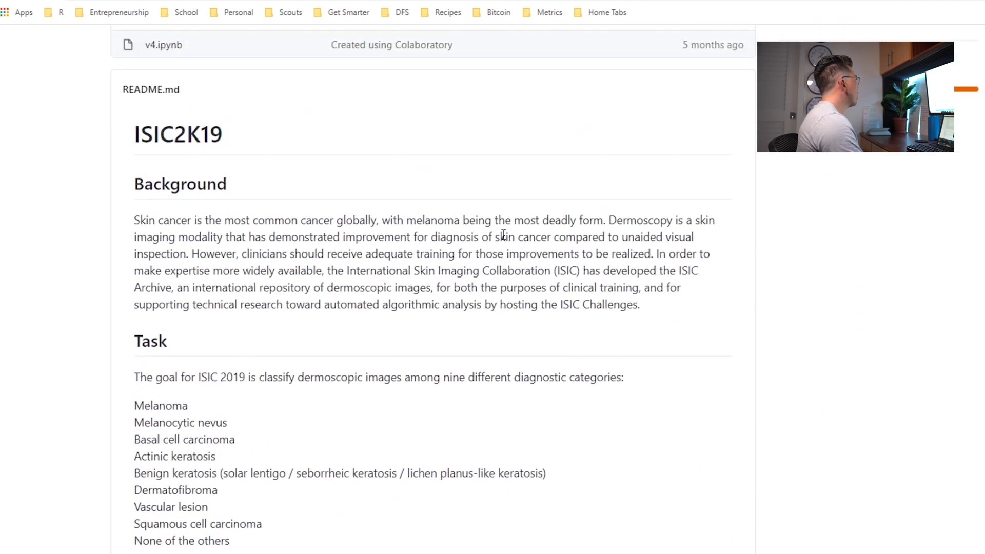
scroll(up, 3)
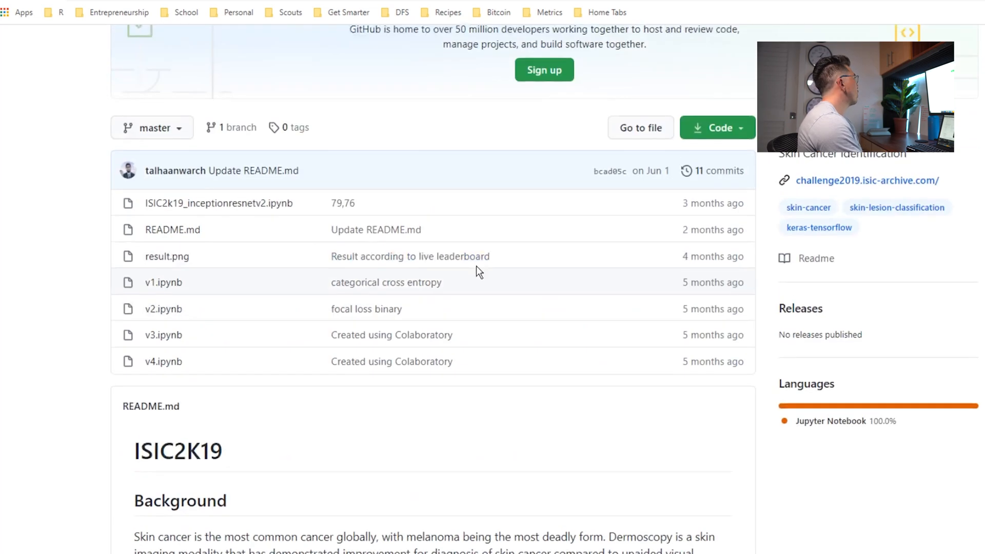
scroll(down, 3)
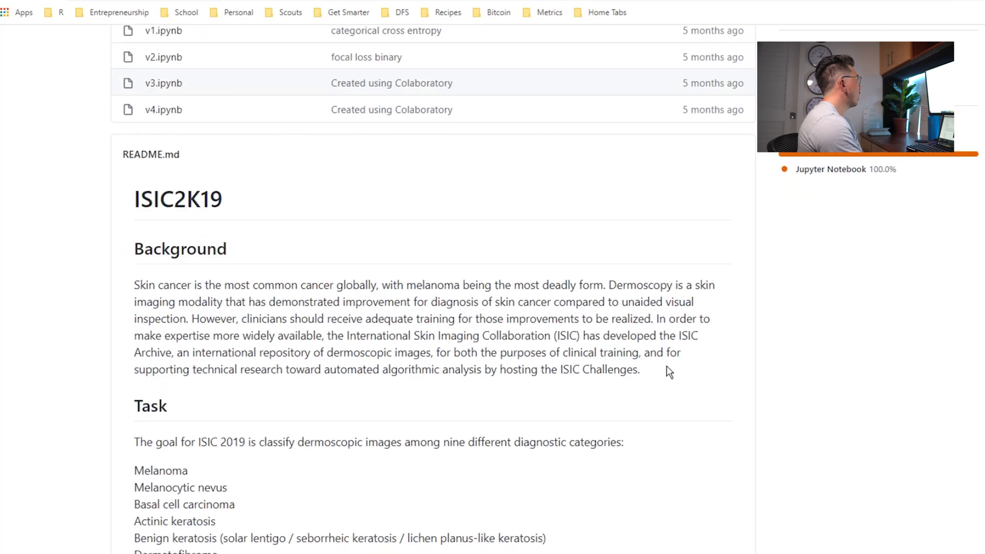
drag(133, 285, 638, 369)
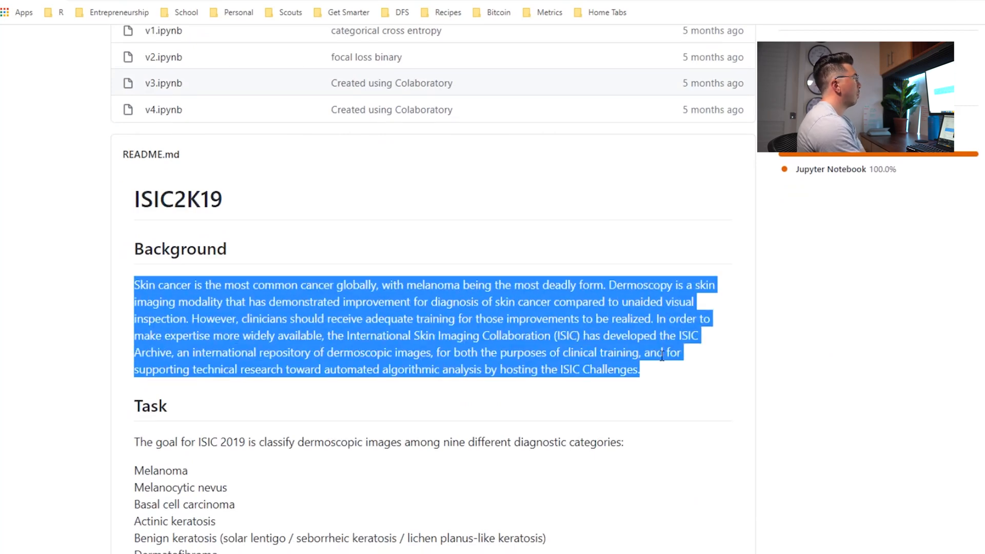
scroll(down, 3)
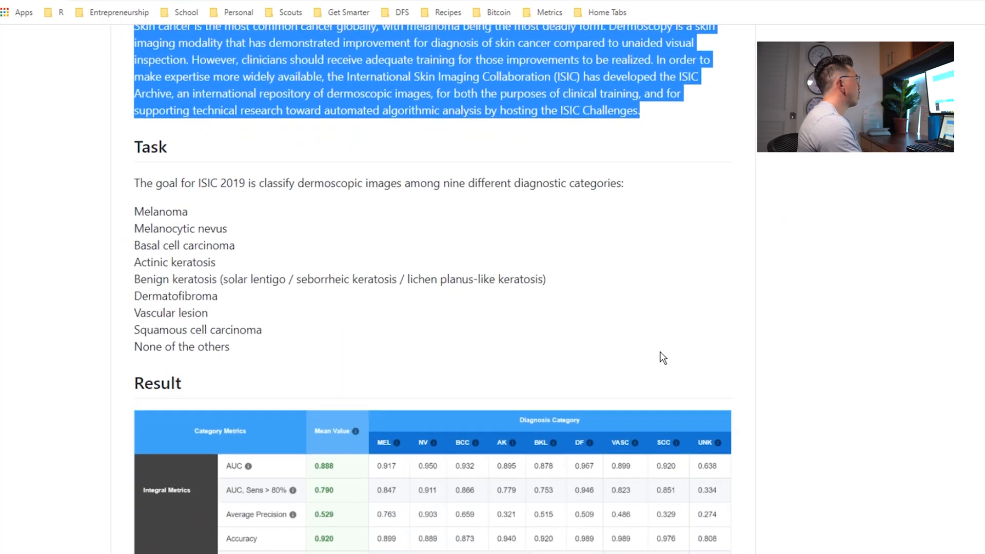